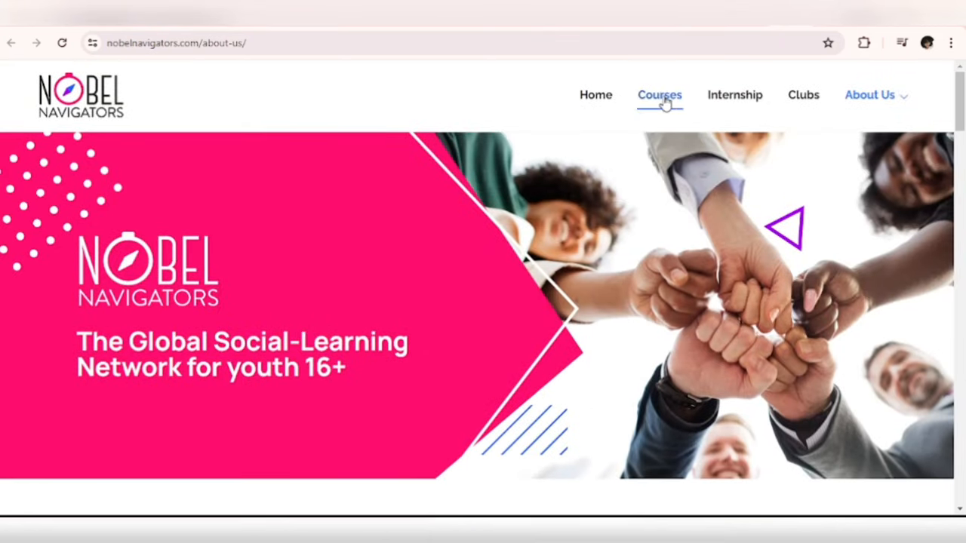
Open the Courses catalogue and scroll through the first page of course results.
click(659, 94)
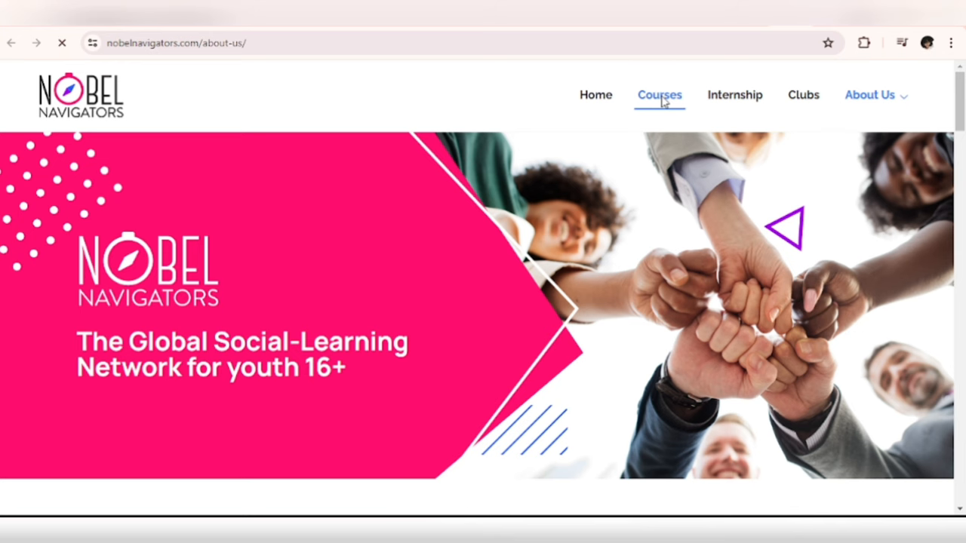
click(658, 94)
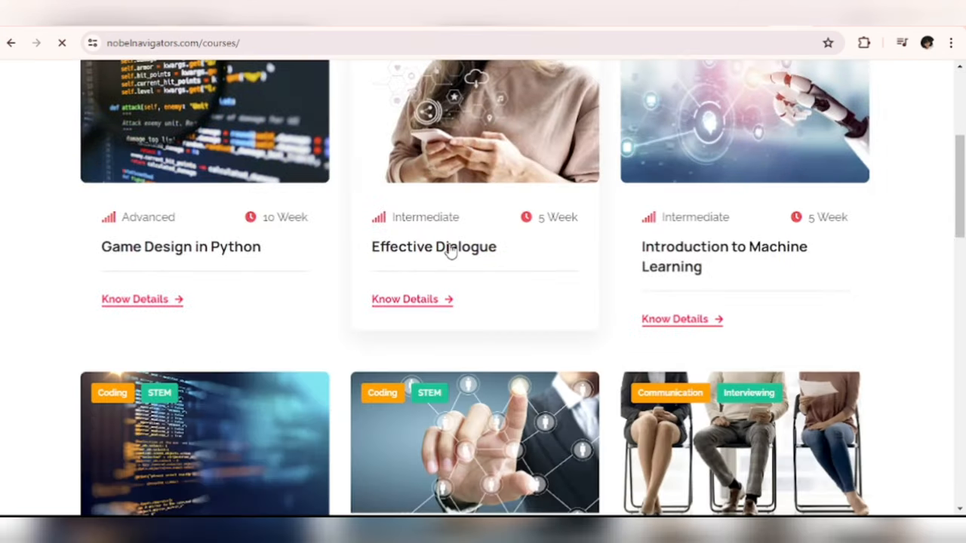
scroll(down, 3)
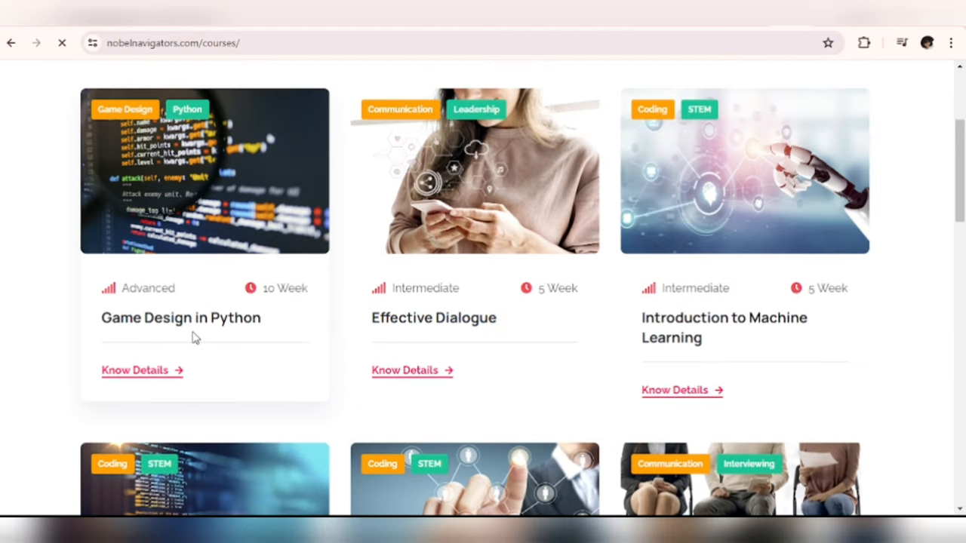
mouse_move(222, 350)
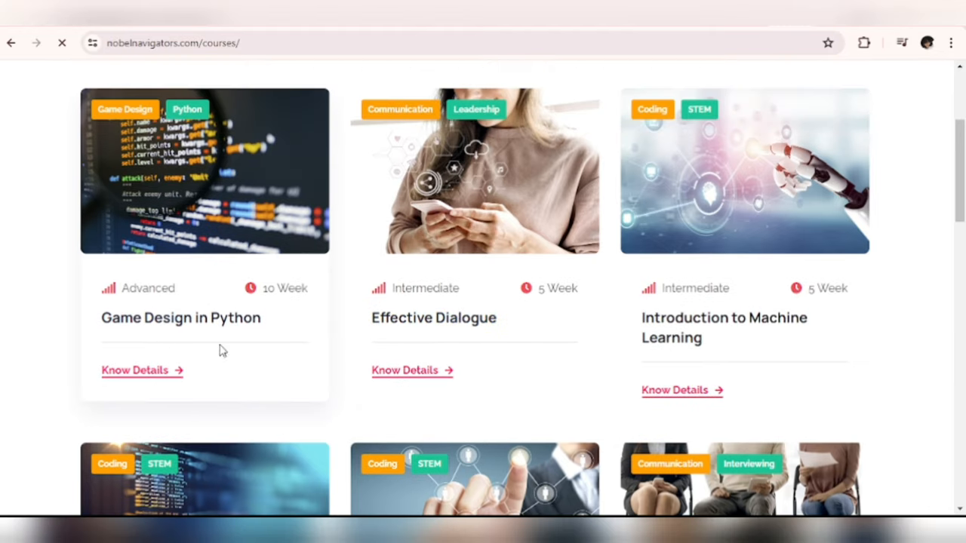
scroll(down, 3)
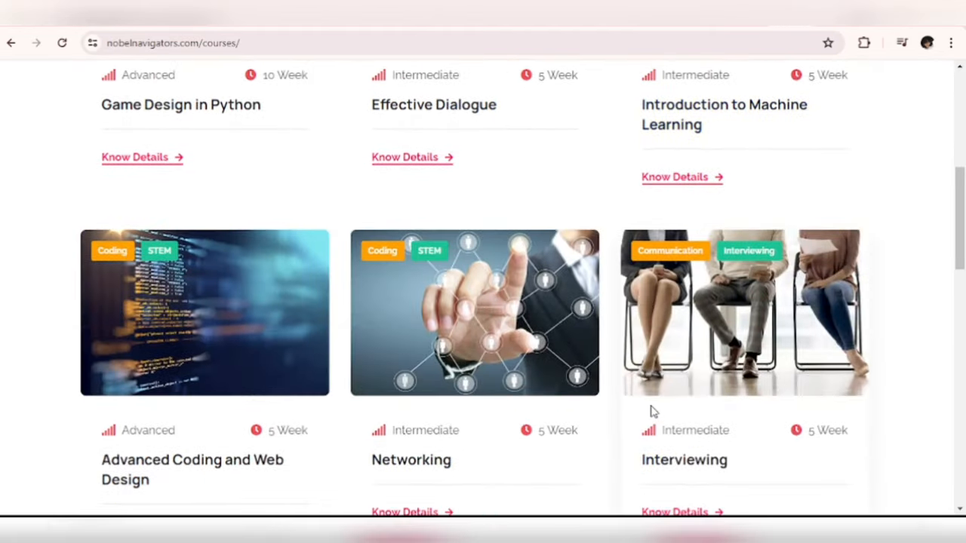
scroll(down, 3)
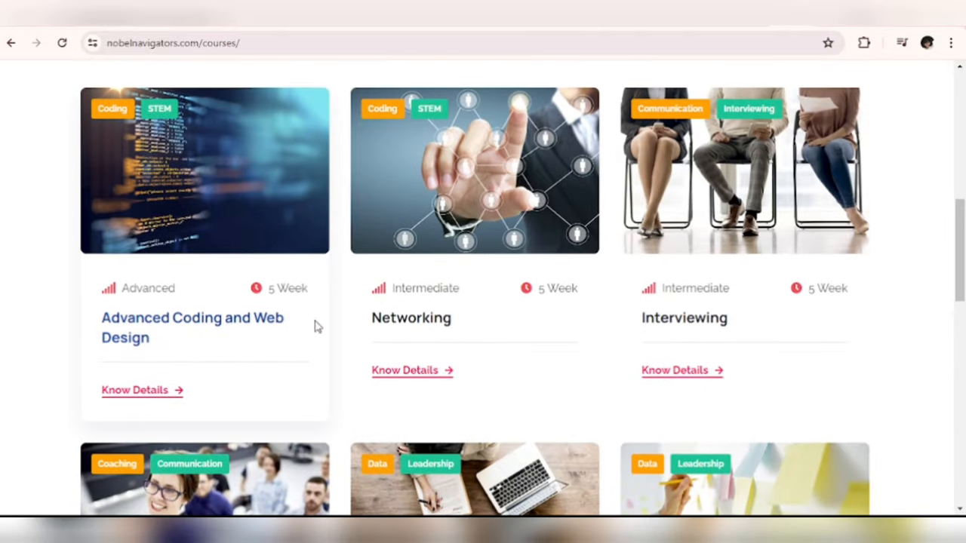
scroll(down, 3)
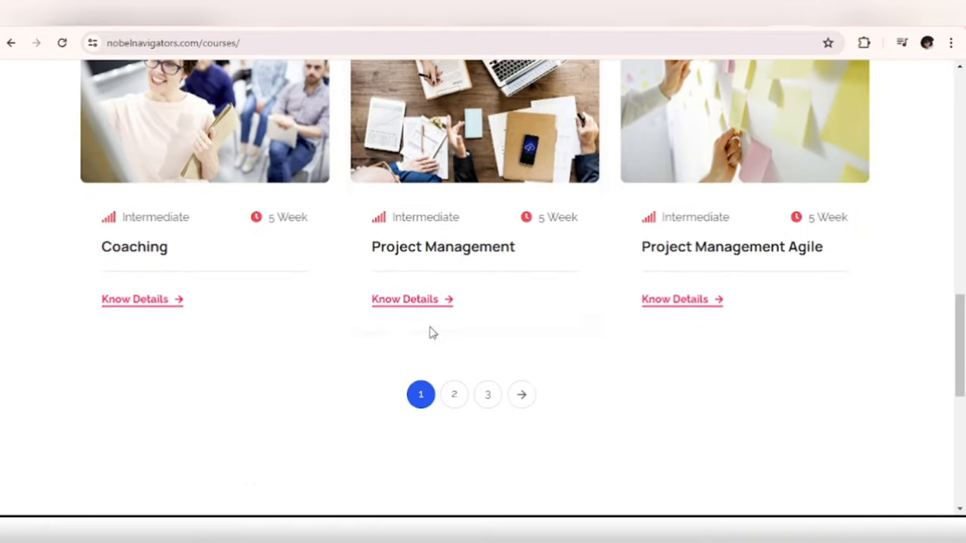
Page on through the catalogue to the final page, results 19–27 of 27.
click(453, 394)
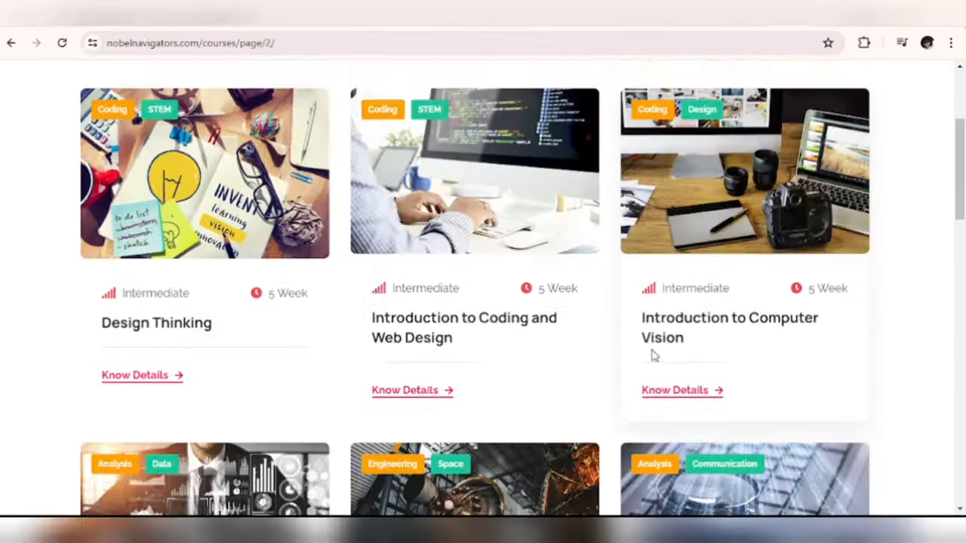
scroll(down, 3)
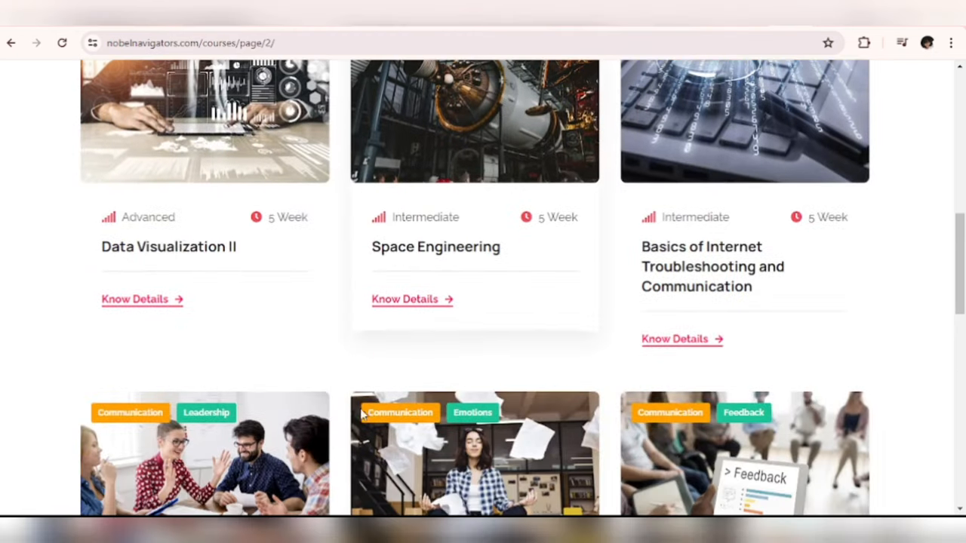
scroll(up, 3)
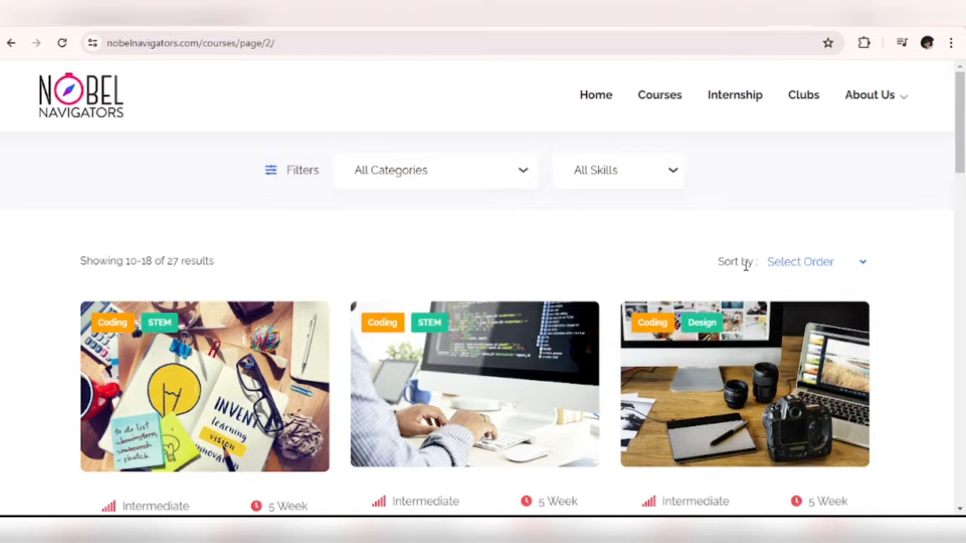
scroll(down, 3)
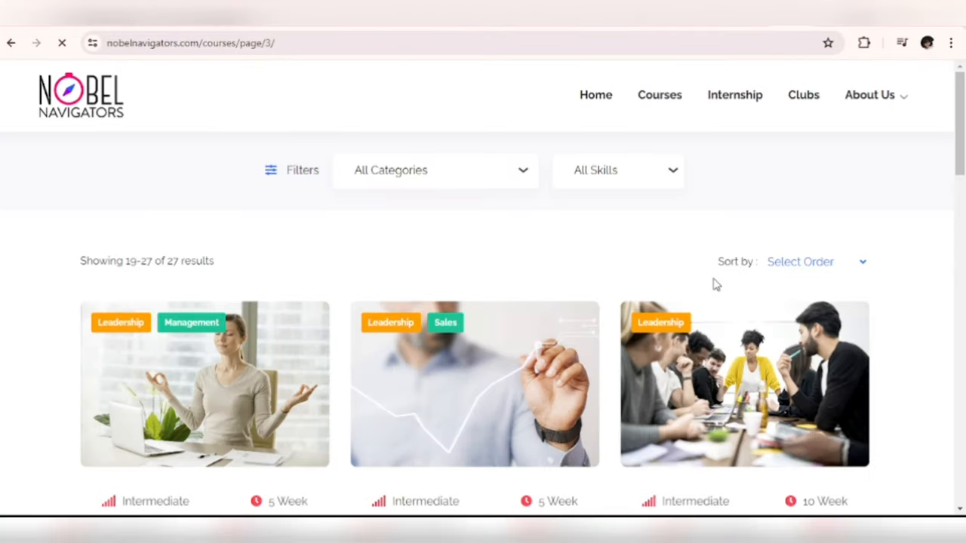
scroll(down, 3)
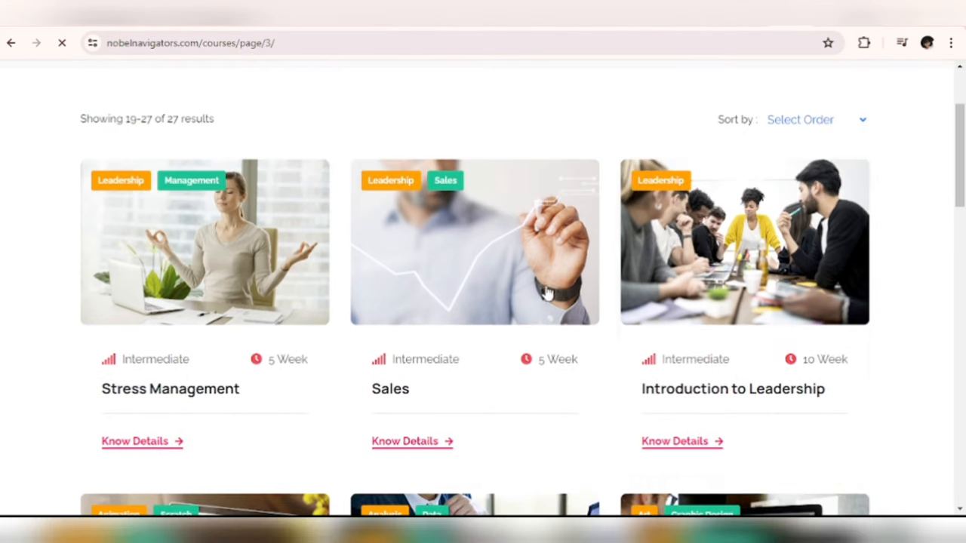
scroll(down, 3)
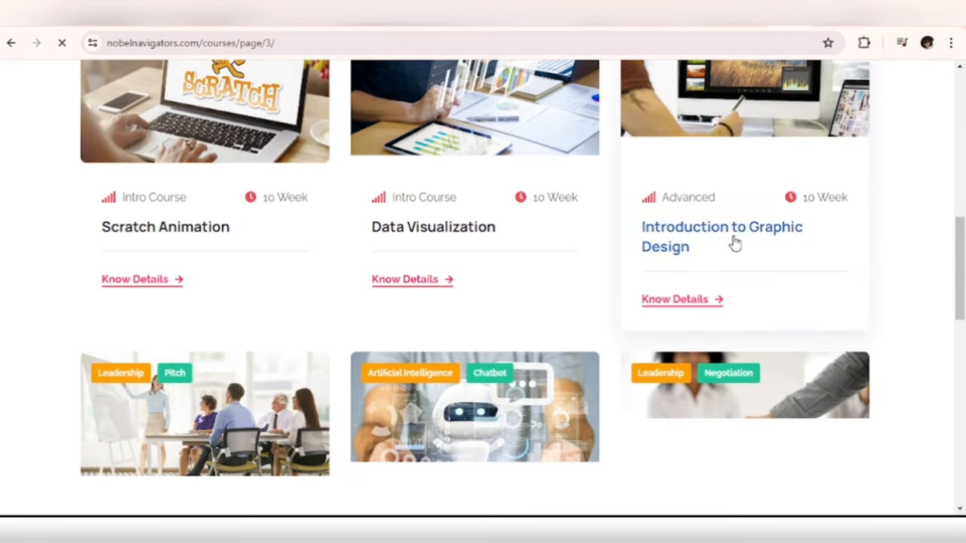
scroll(down, 3)
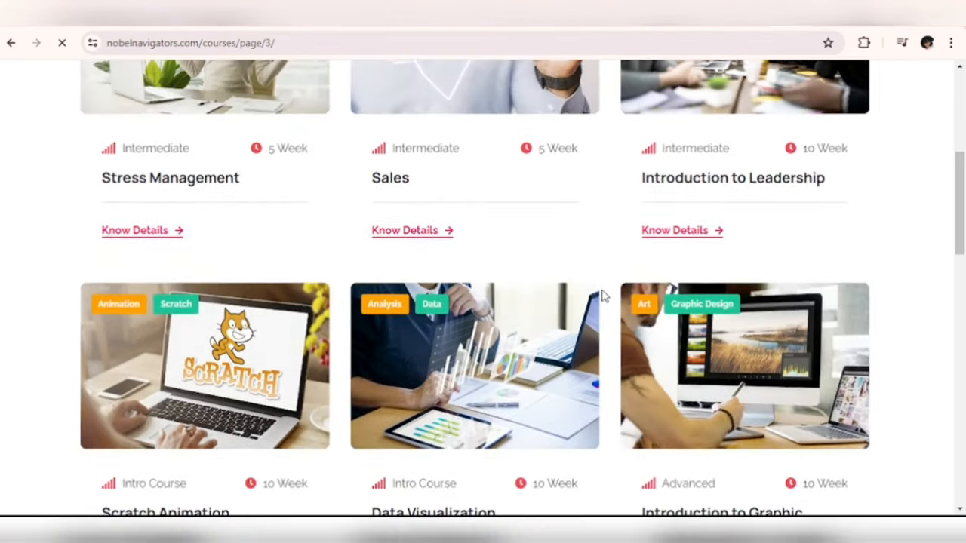
scroll(up, 3)
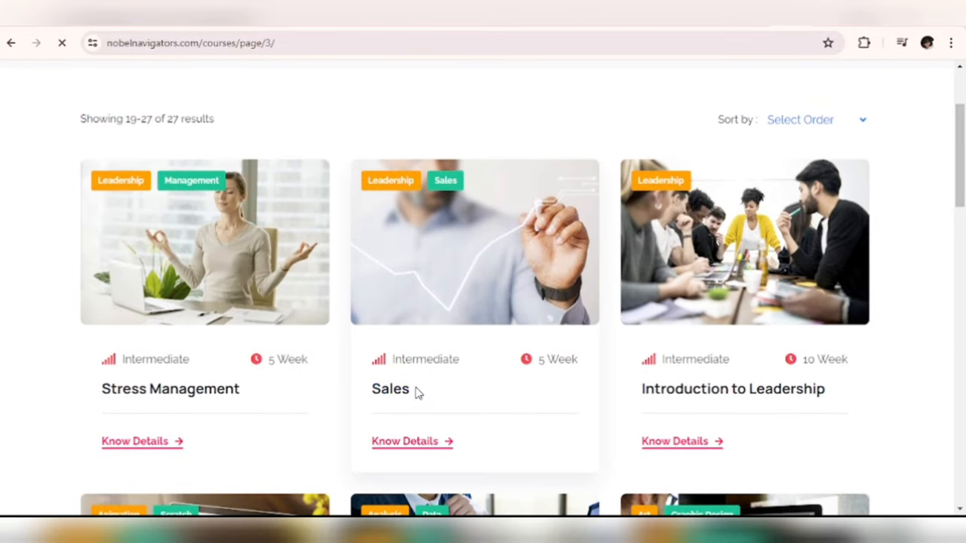
mouse_move(504, 370)
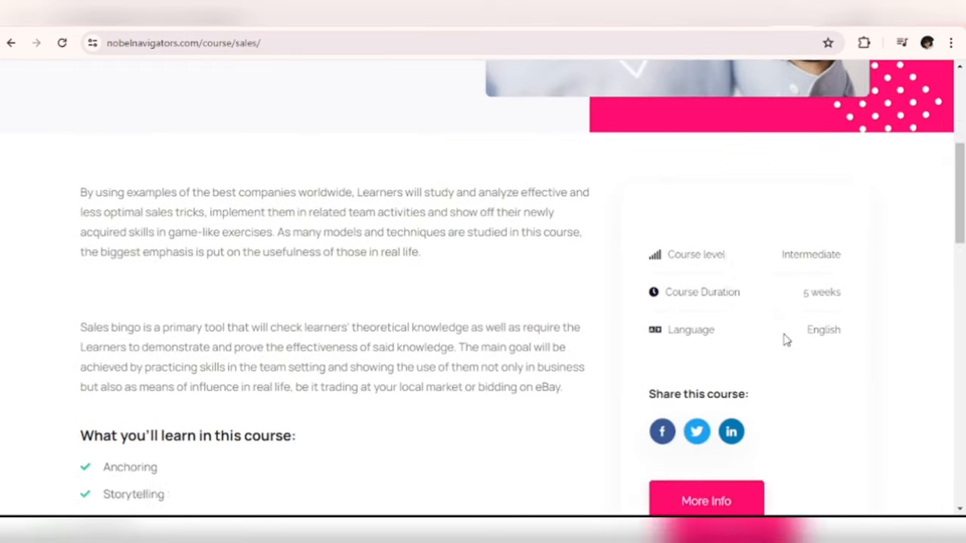
Scroll the course page down to its 'What you'll learn in this course' list.
scroll(down, 3)
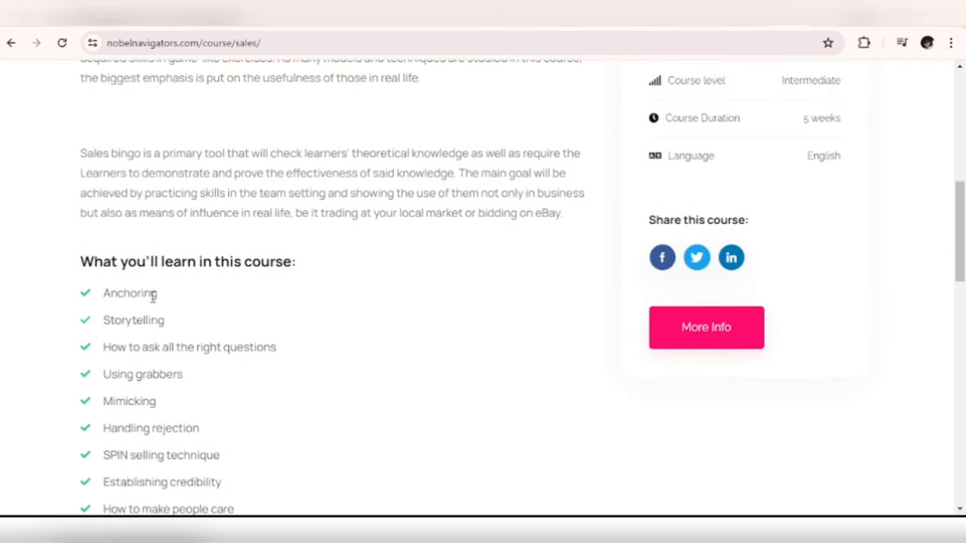
scroll(down, 3)
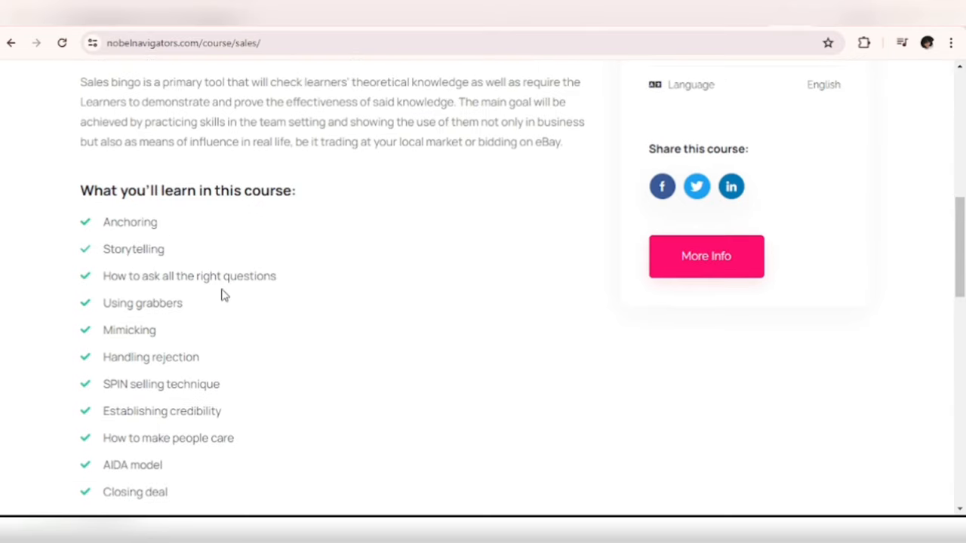
mouse_move(225, 299)
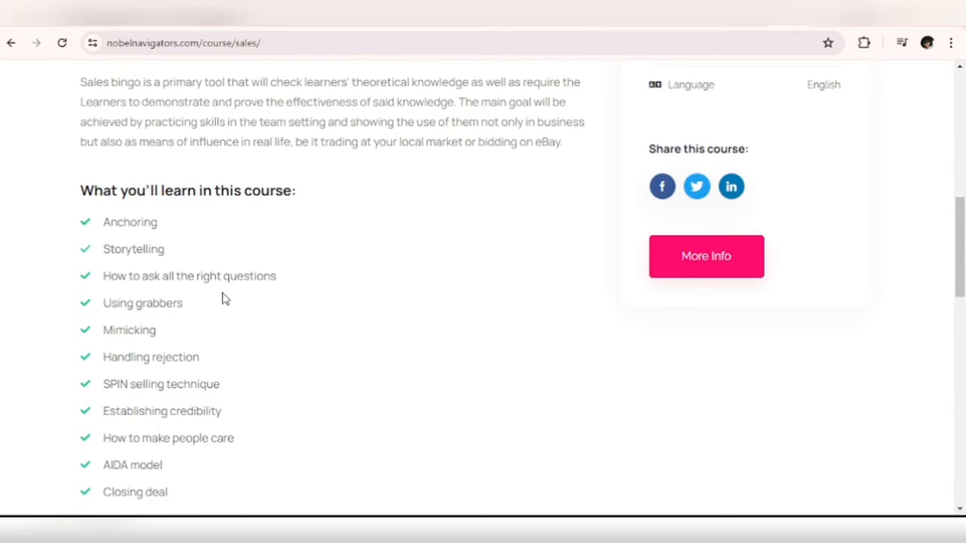
scroll(down, 3)
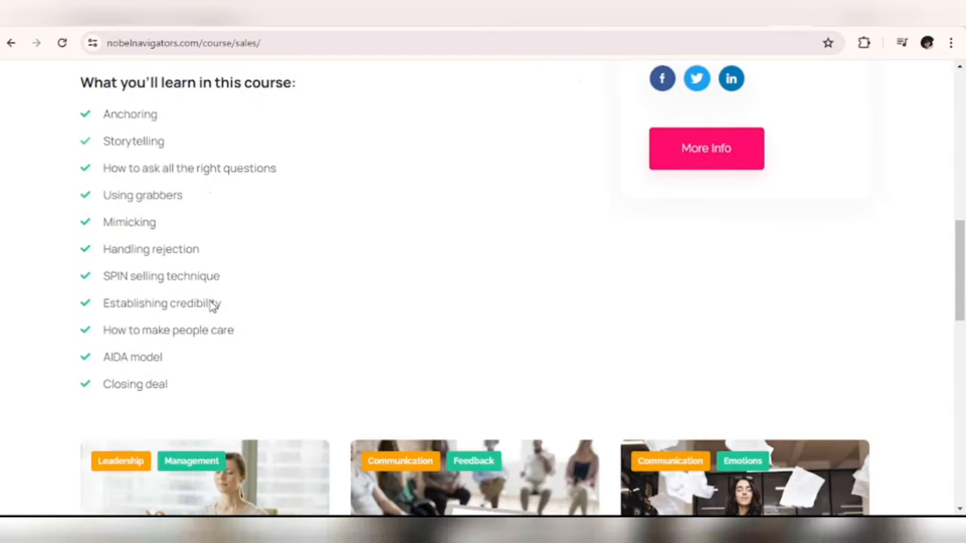
scroll(down, 3)
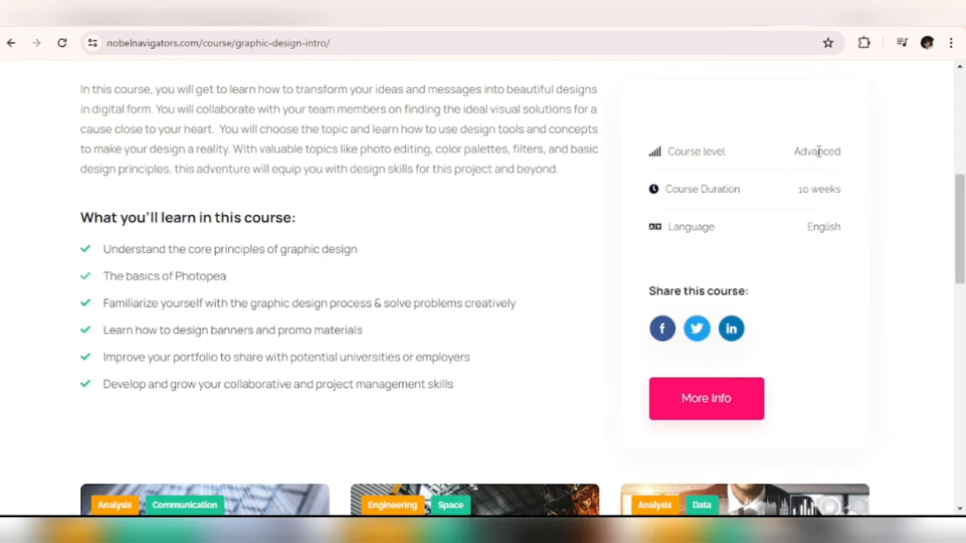
mouse_move(294, 302)
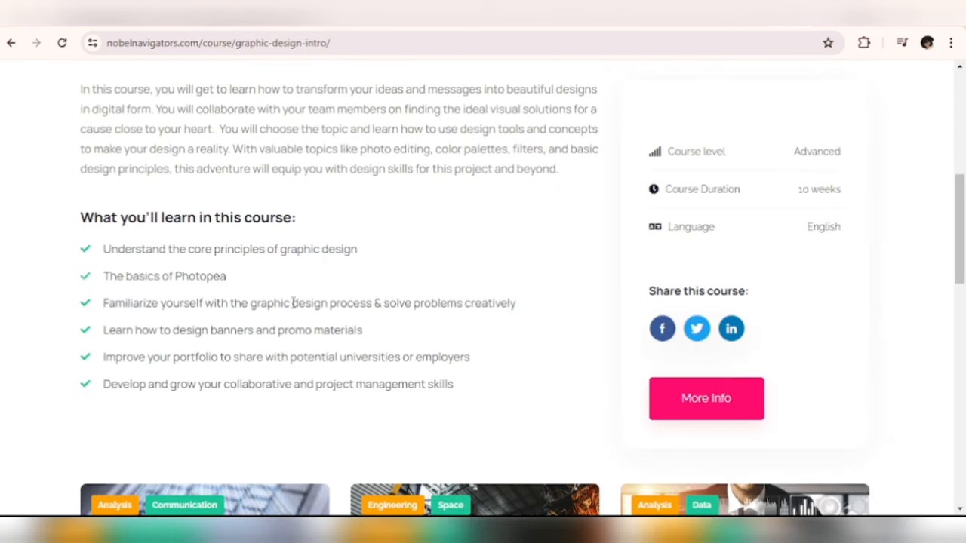
mouse_move(181, 271)
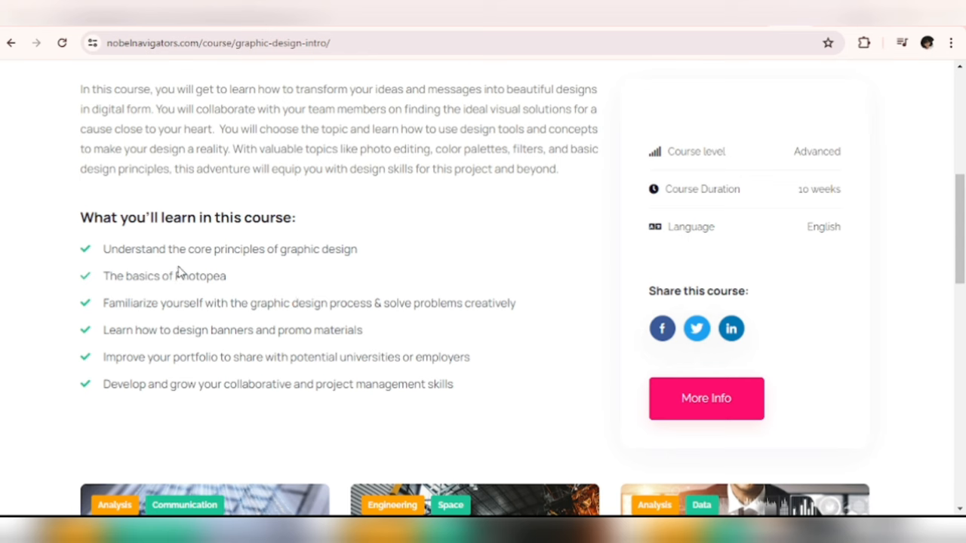
mouse_move(226, 274)
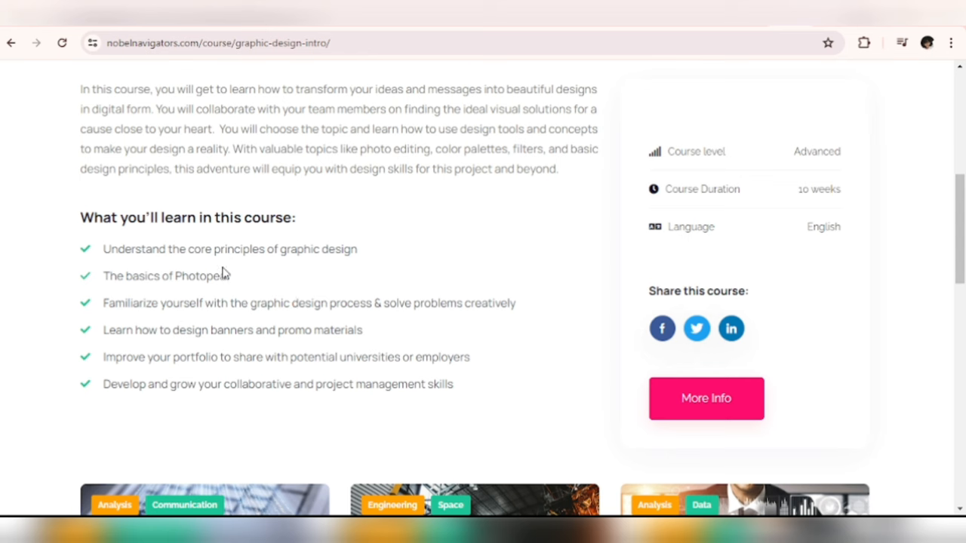
mouse_move(221, 297)
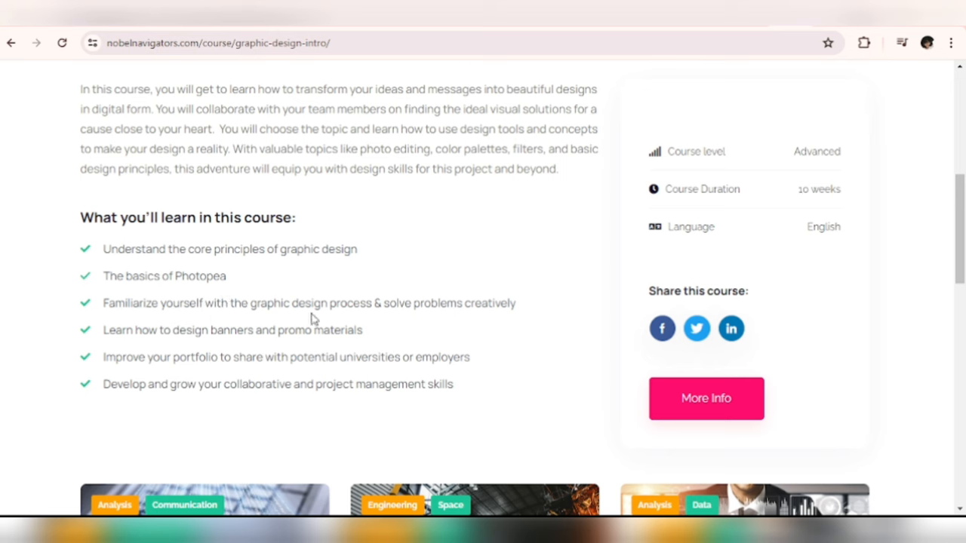
mouse_move(161, 349)
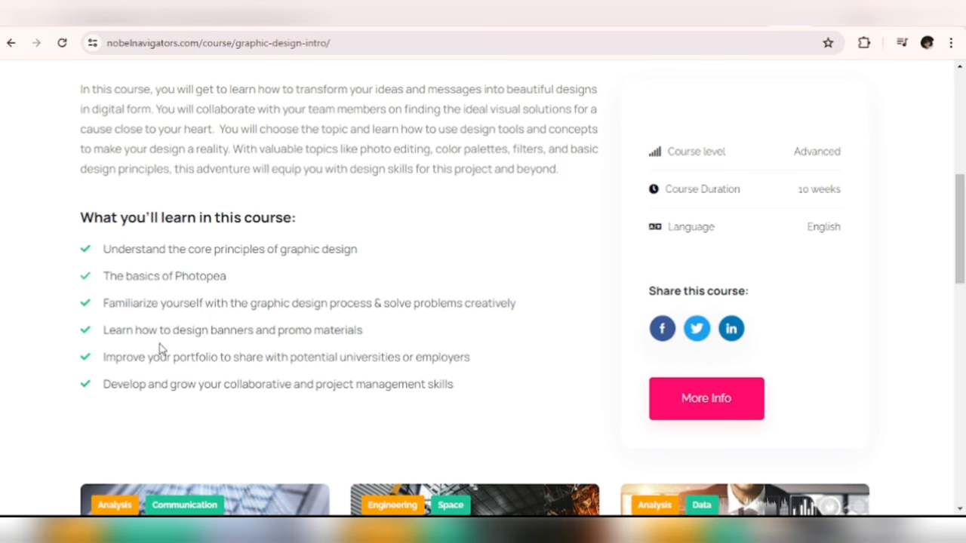
mouse_move(242, 345)
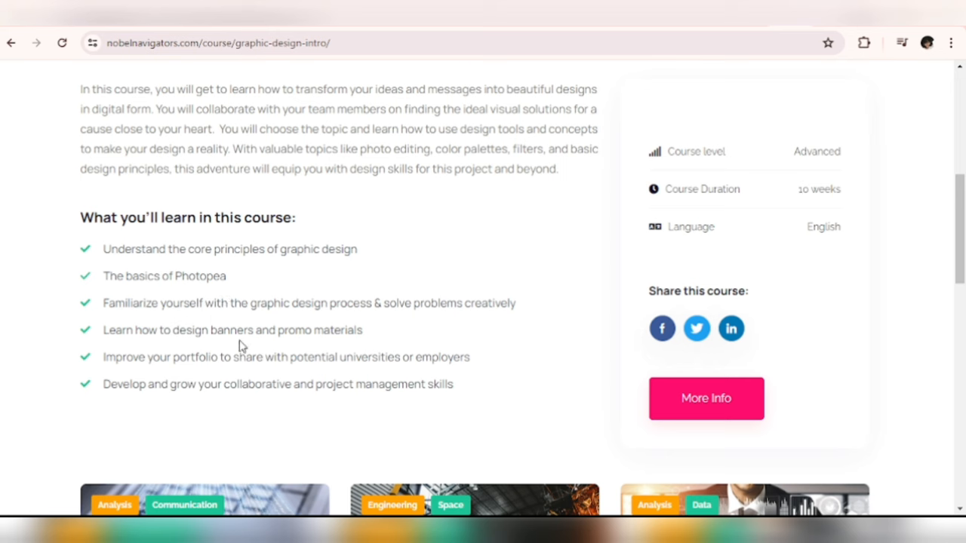
Read the Graphic Design course's learning outcomes and its Advanced, 10-week details.
scroll(down, 3)
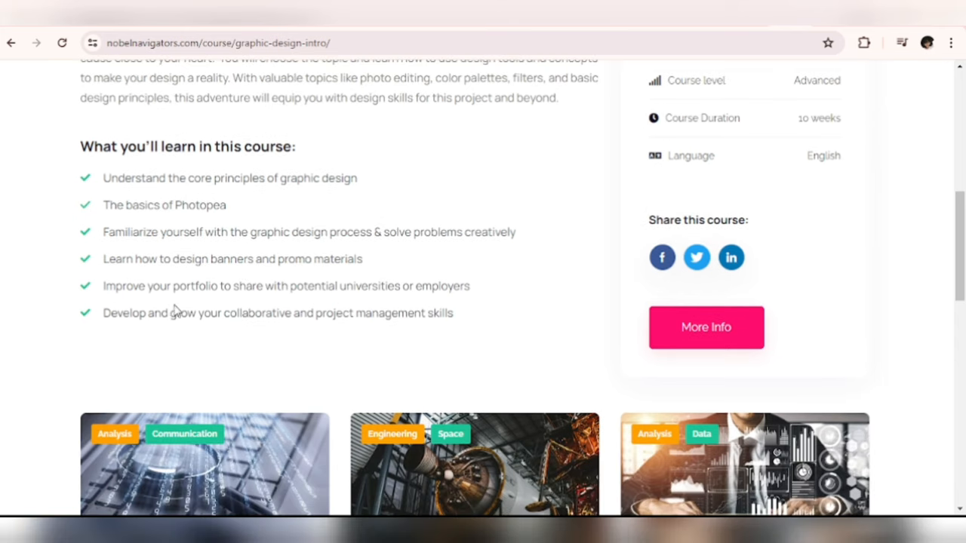
mouse_move(317, 305)
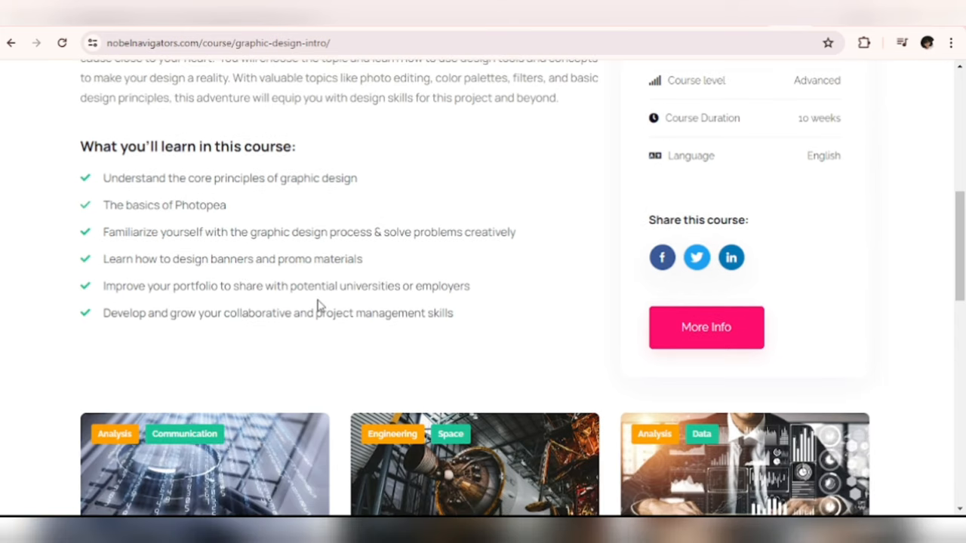
mouse_move(344, 249)
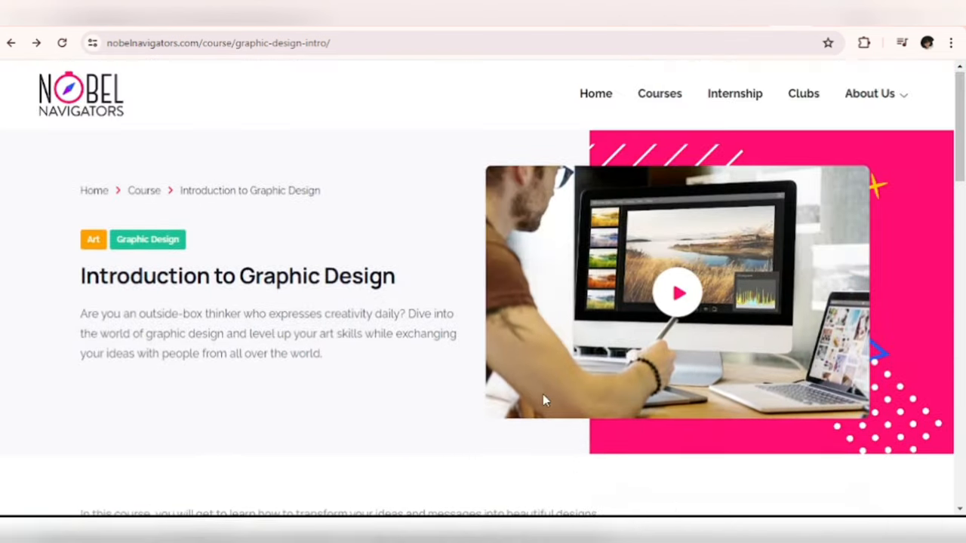
click(734, 94)
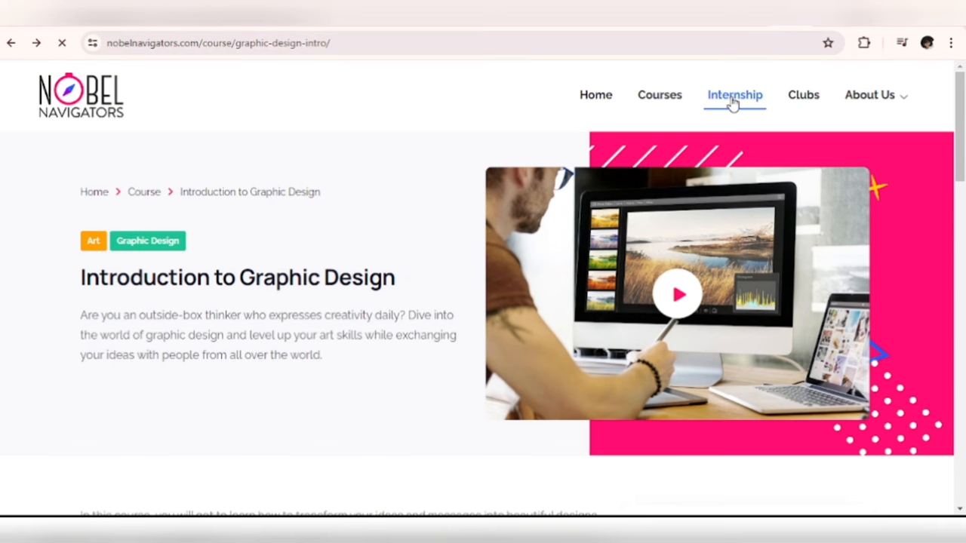
Open the Internship page and switch Program Schedule to Weekend, starting July 6.
click(733, 94)
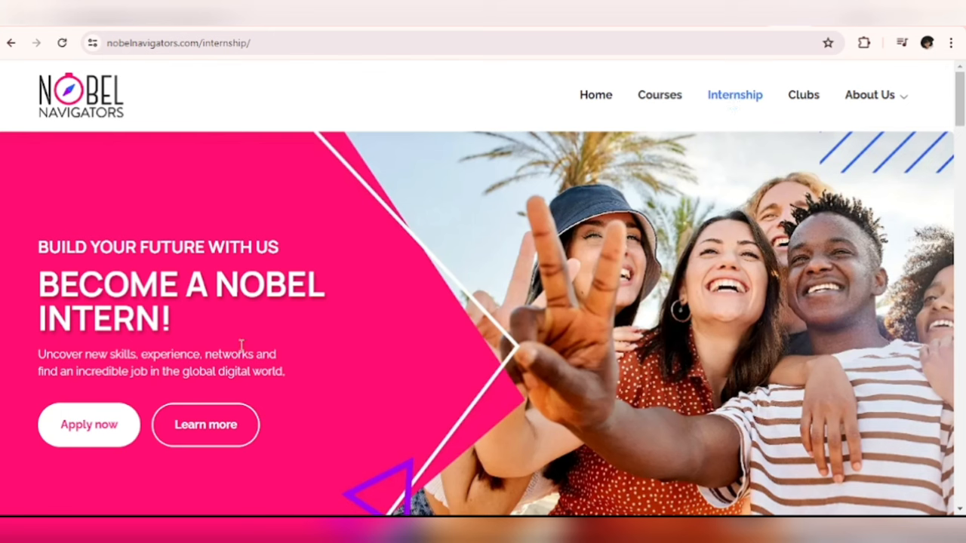
mouse_move(256, 294)
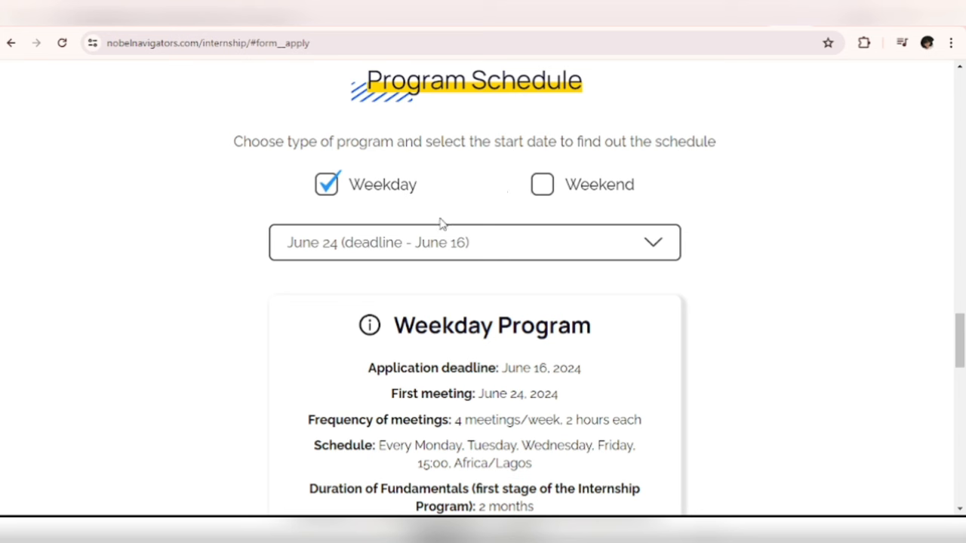
mouse_move(413, 168)
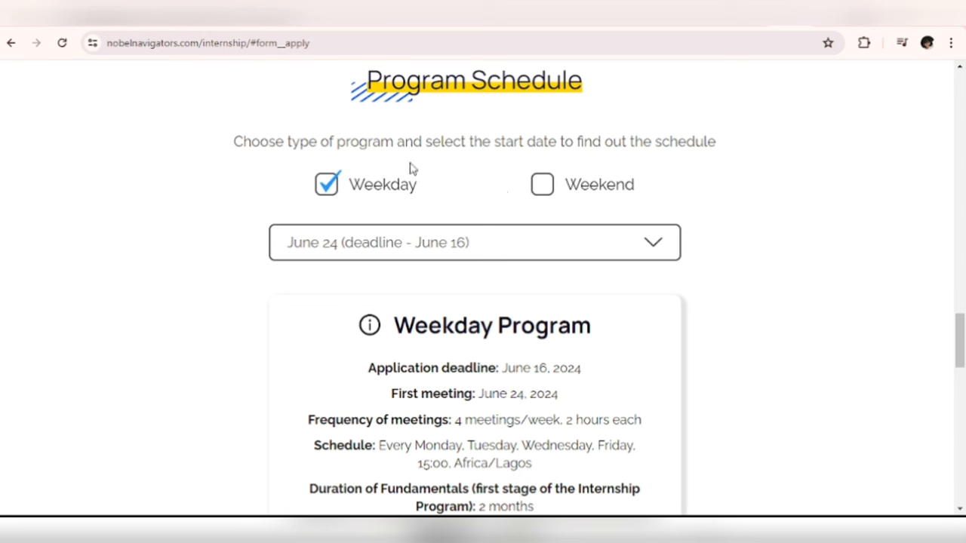
mouse_move(422, 167)
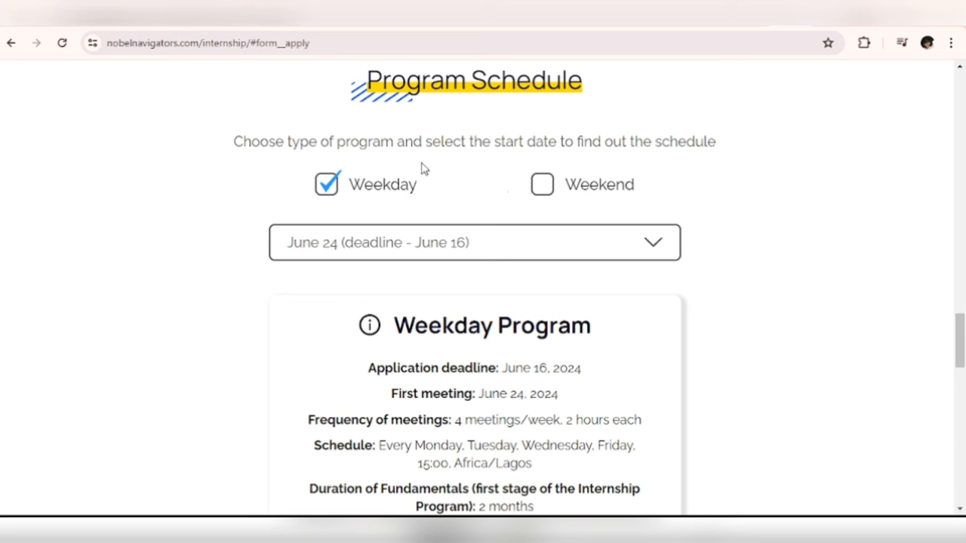
mouse_move(354, 197)
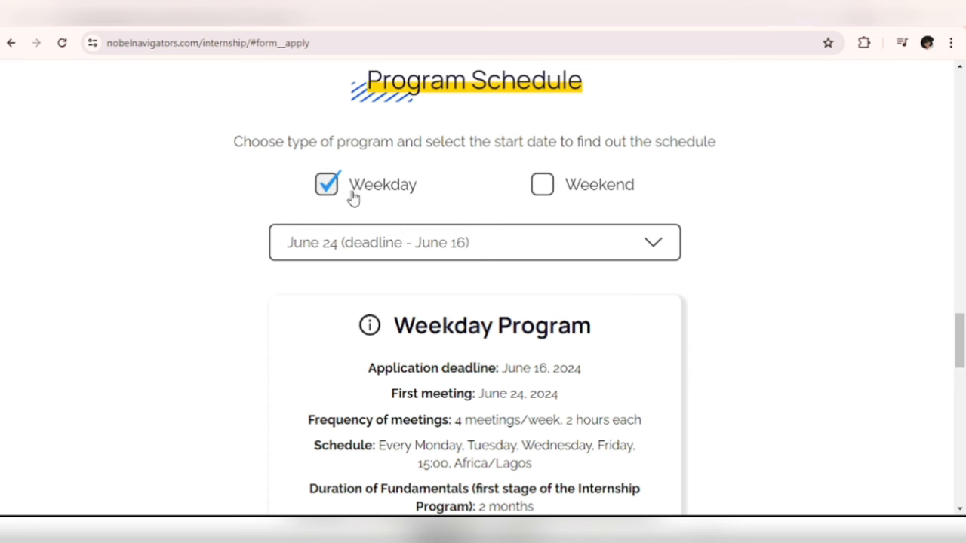
mouse_move(396, 315)
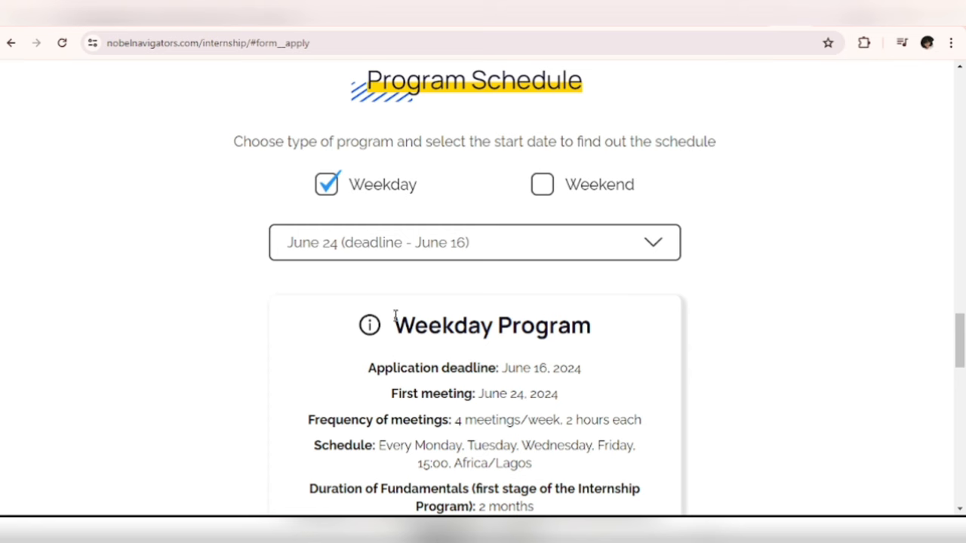
scroll(down, 3)
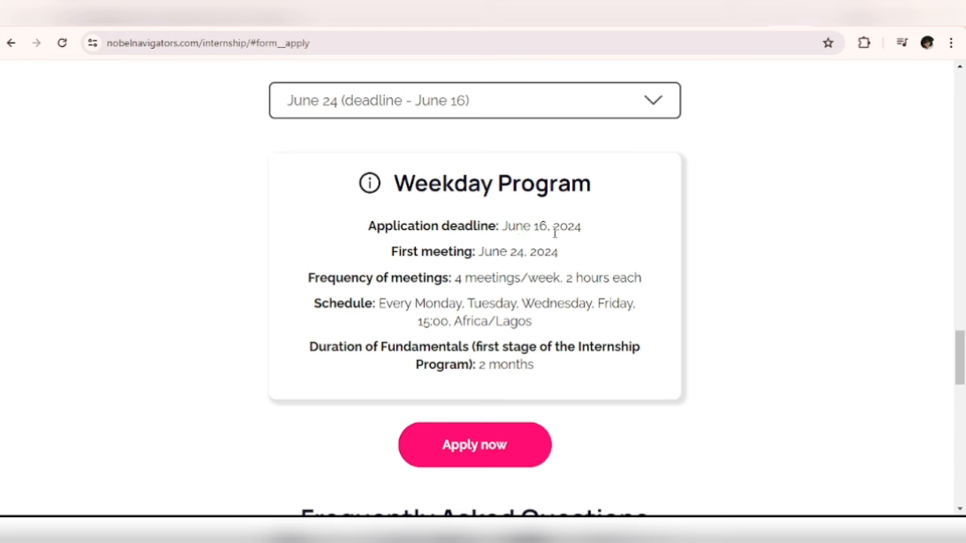
mouse_move(445, 318)
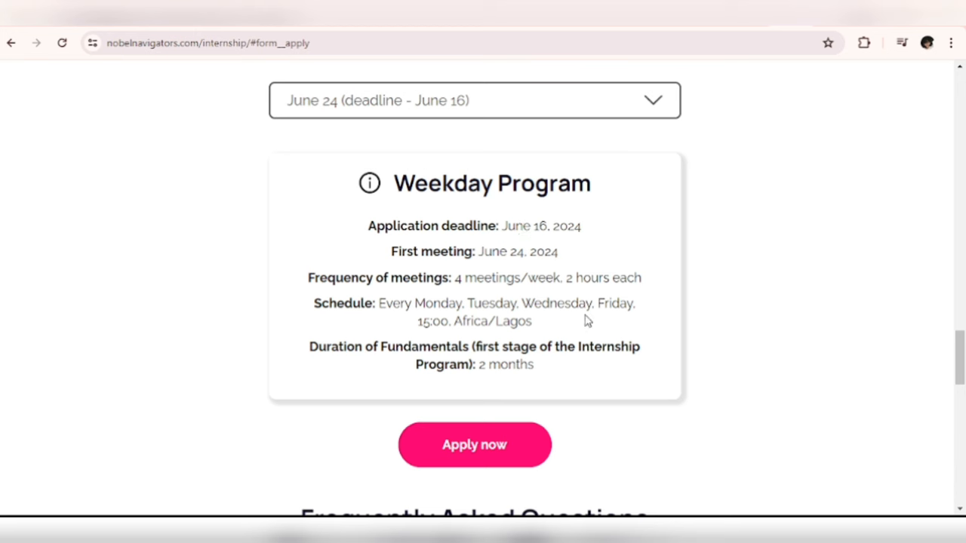
mouse_move(615, 320)
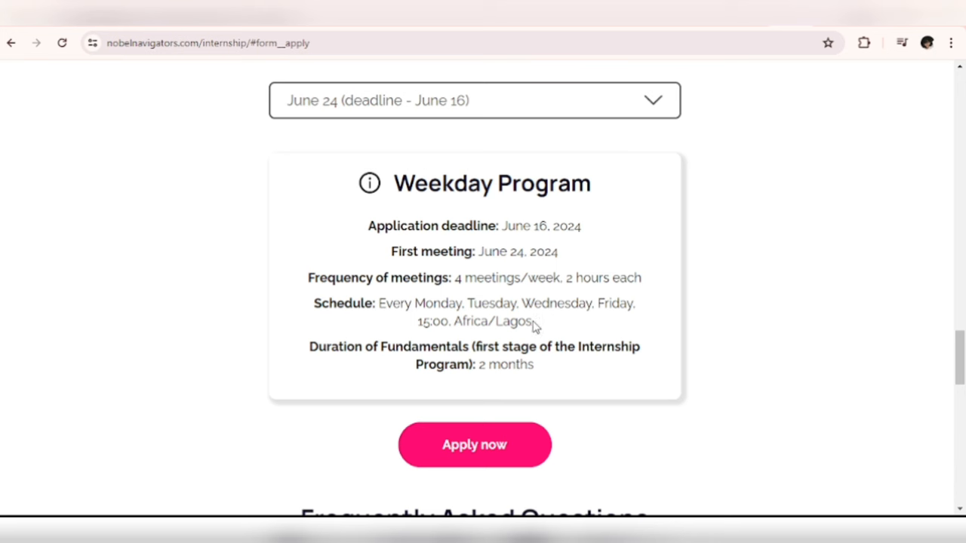
click(542, 324)
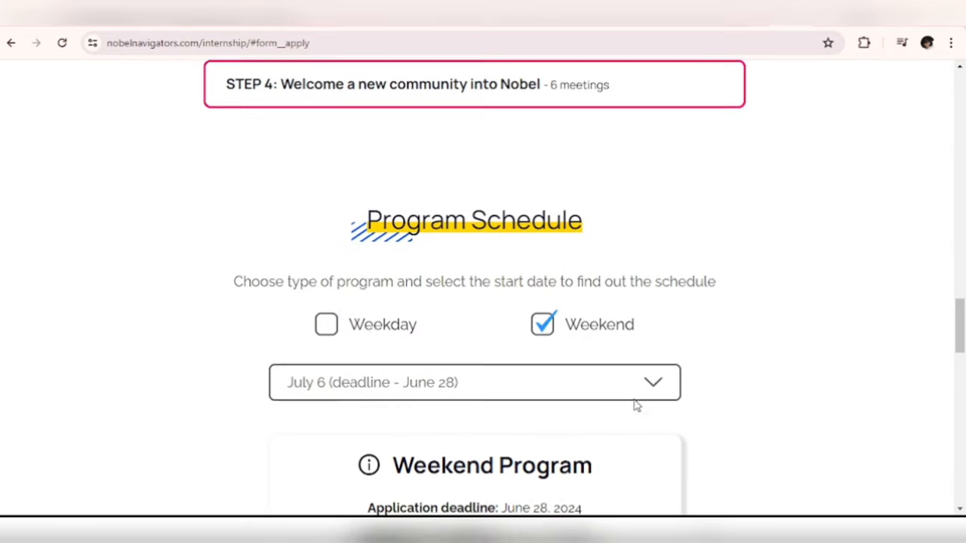
scroll(down, 3)
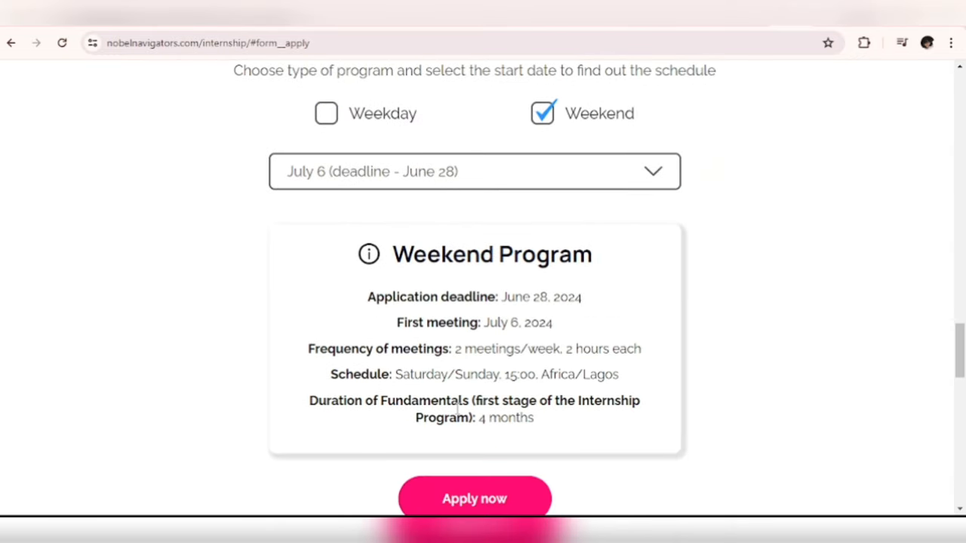
mouse_move(482, 397)
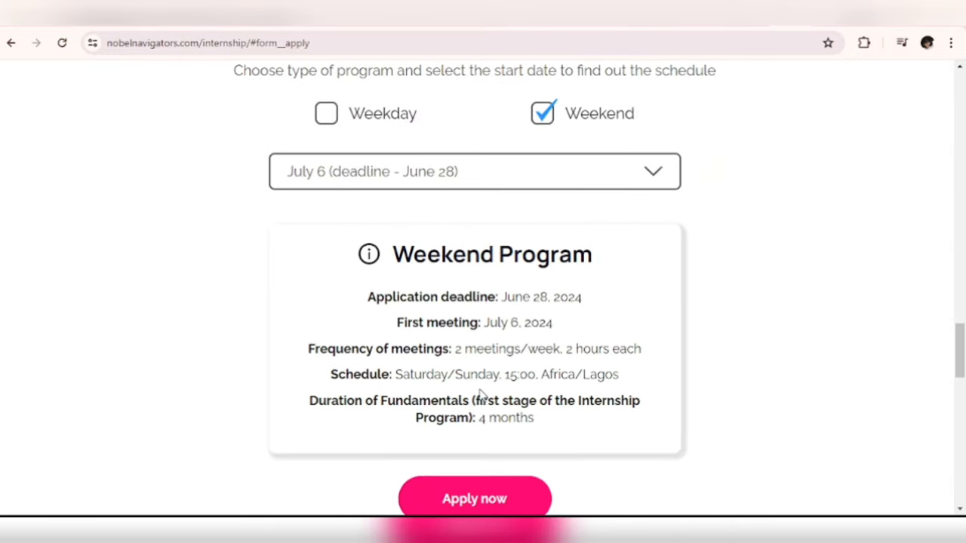
Expand the FAQ answers 'Is Nobel Internship free?' and 'Who is our perfect intern?'.
scroll(down, 3)
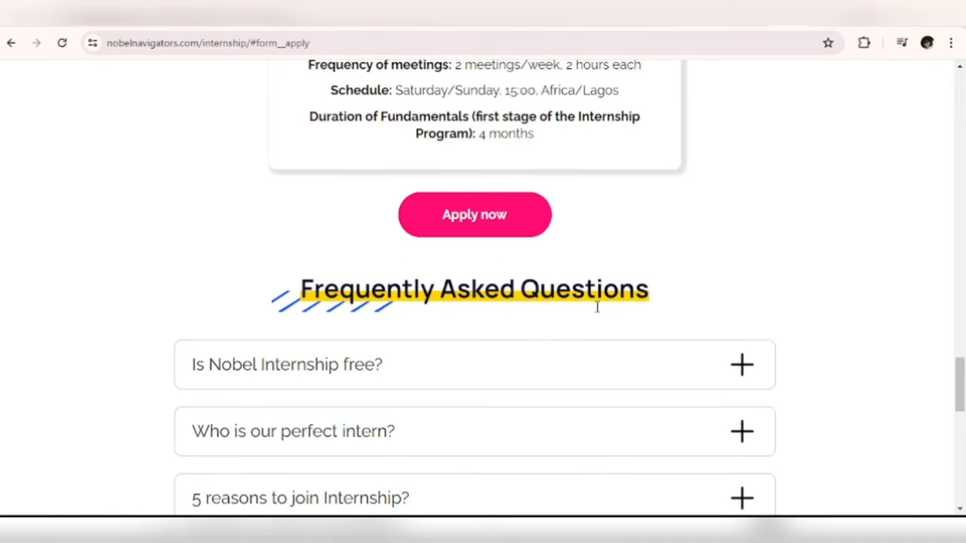
mouse_move(604, 356)
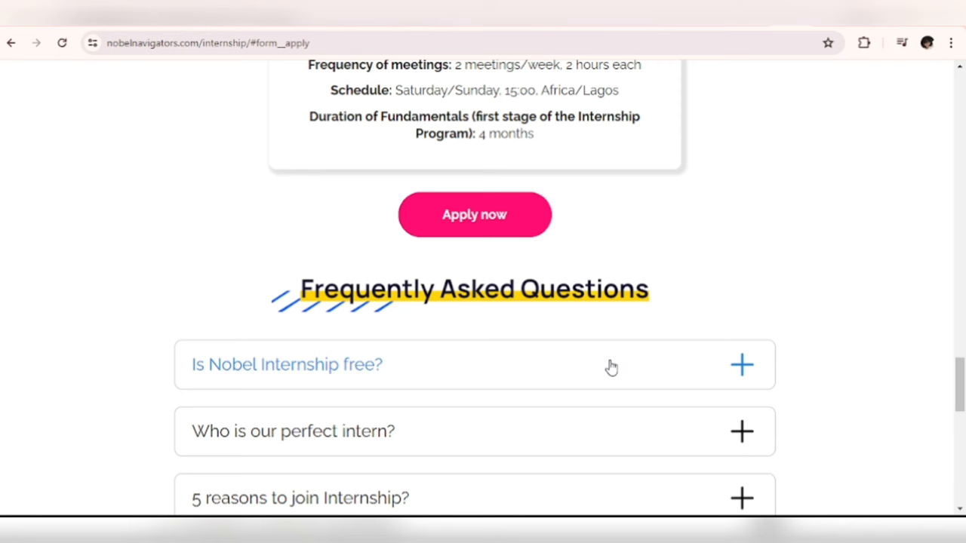
mouse_move(574, 388)
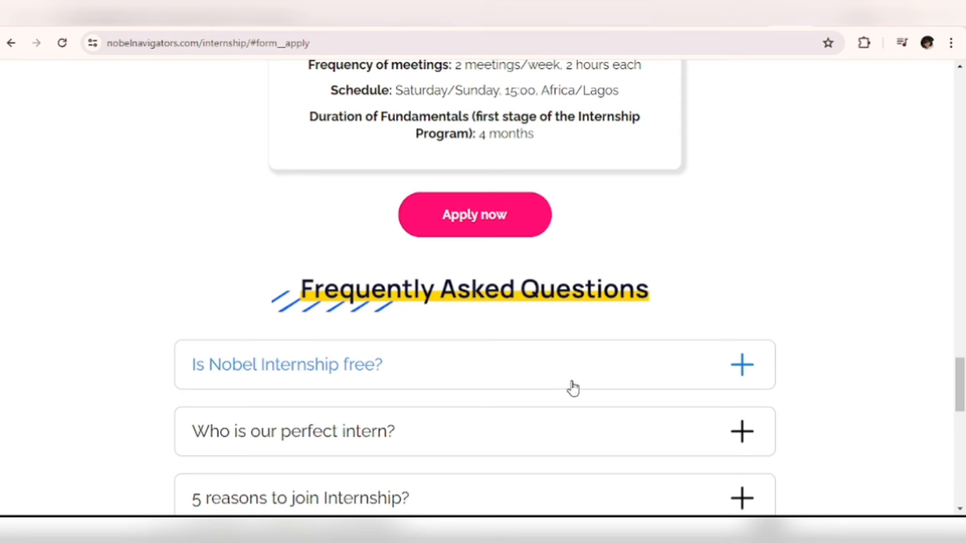
scroll(down, 3)
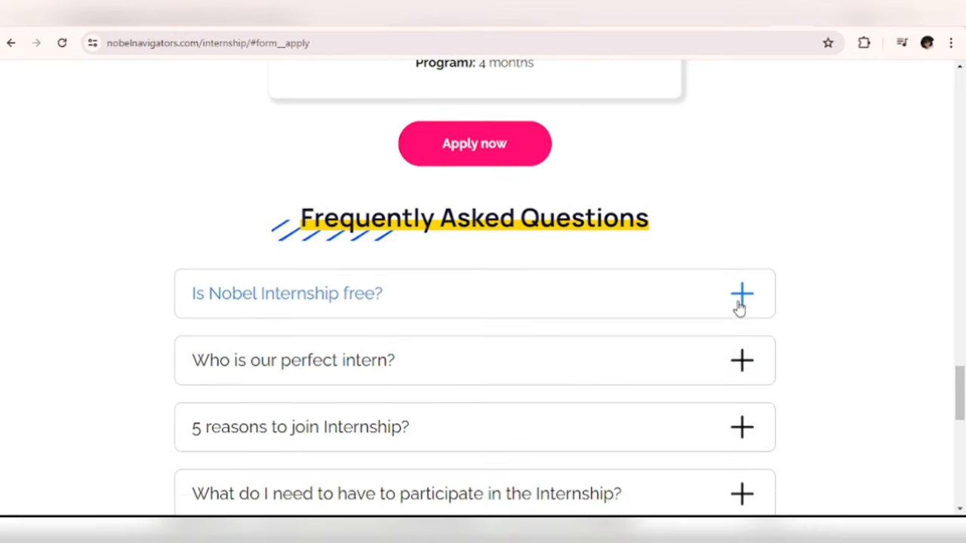
click(741, 293)
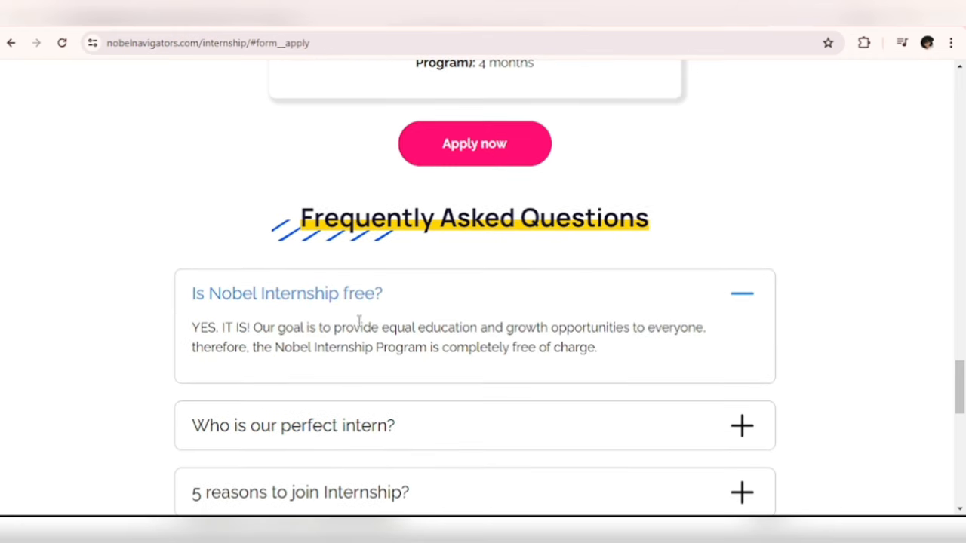
mouse_move(232, 341)
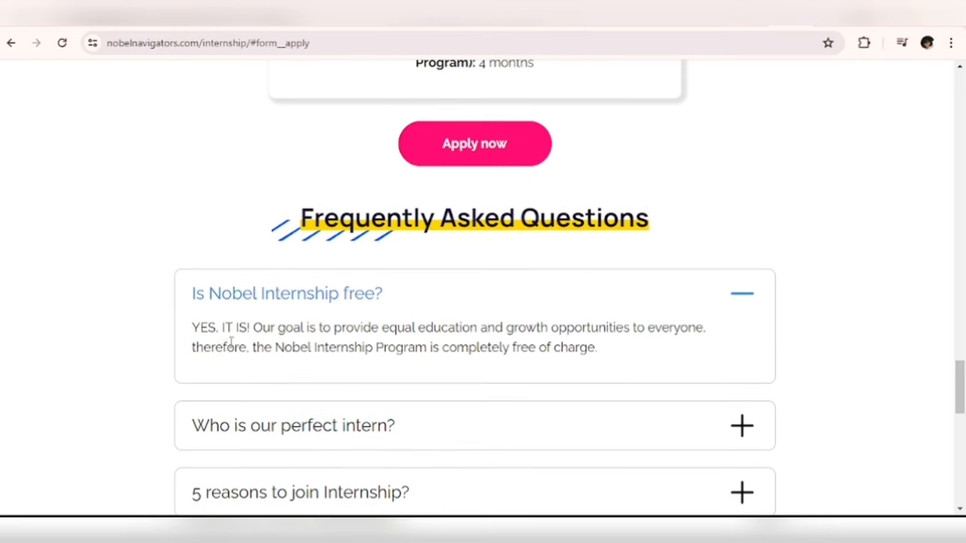
mouse_move(404, 351)
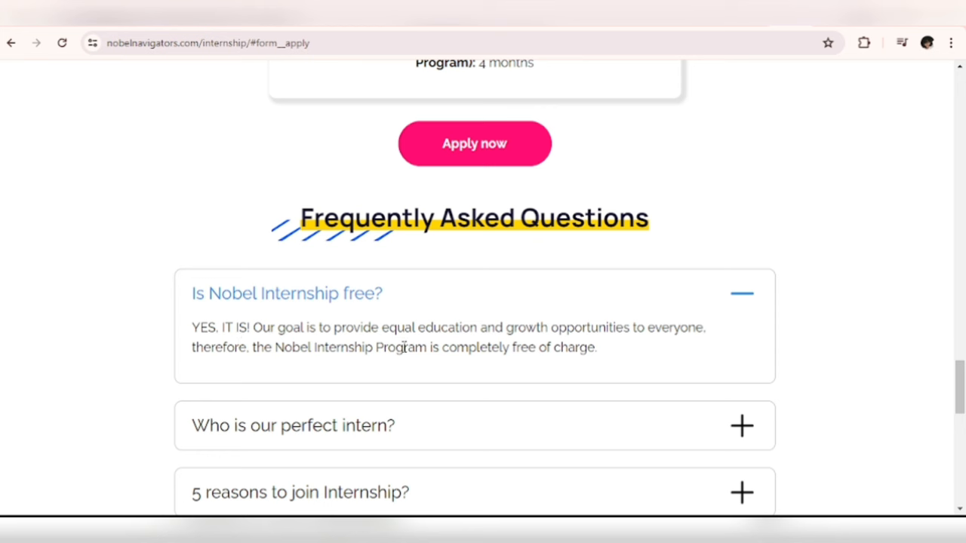
mouse_move(512, 364)
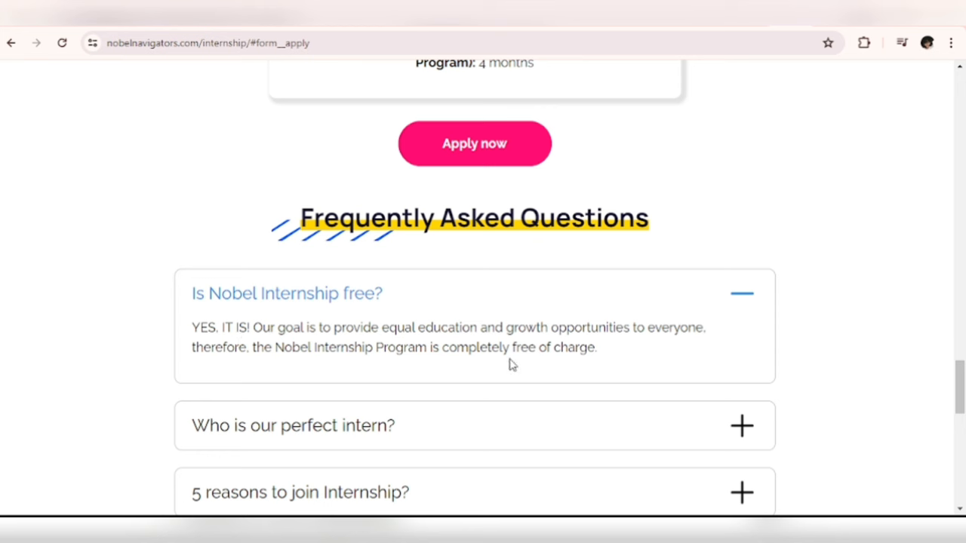
mouse_move(362, 370)
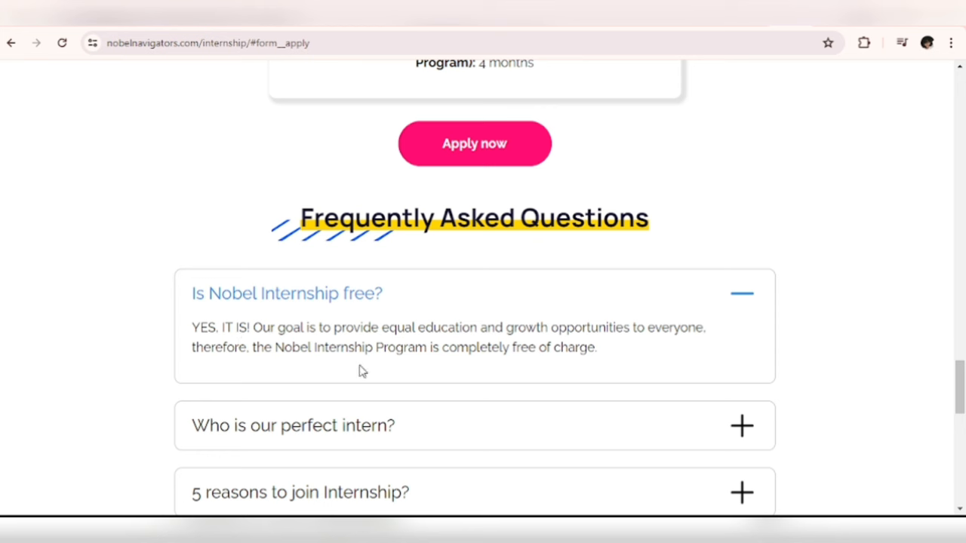
mouse_move(513, 371)
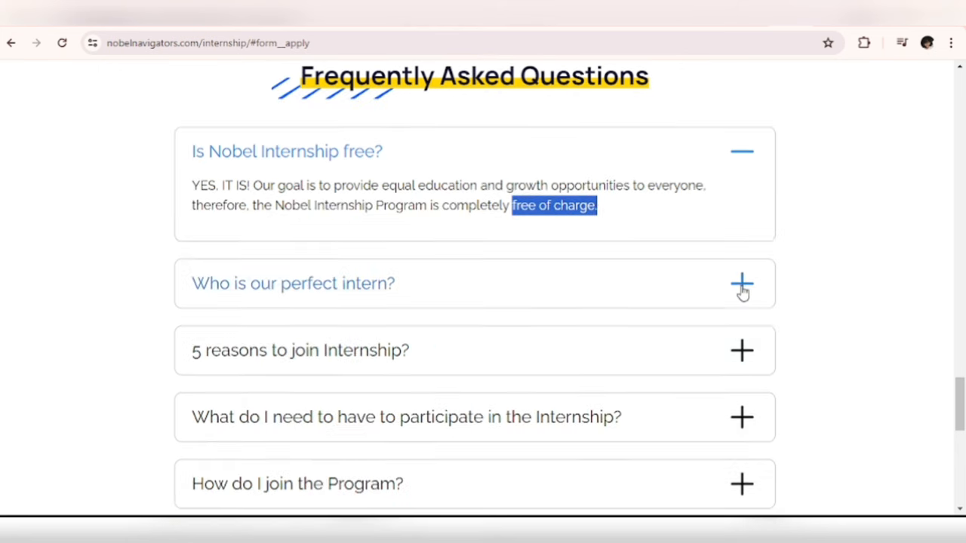
click(740, 283)
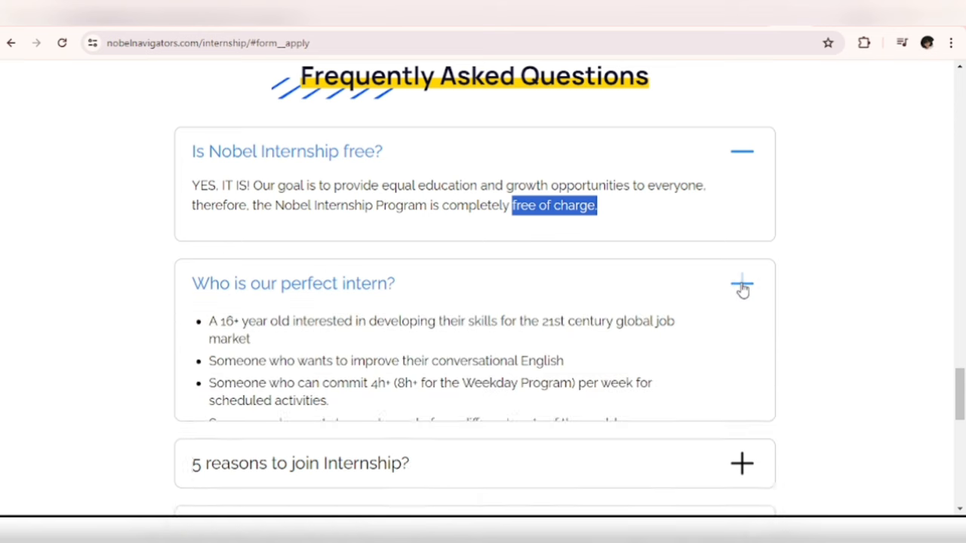
click(742, 285)
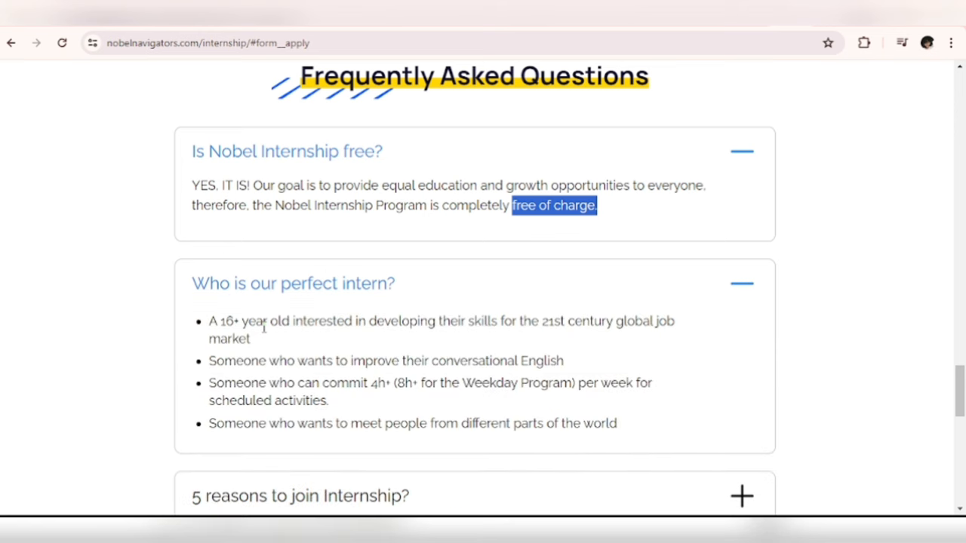
mouse_move(488, 322)
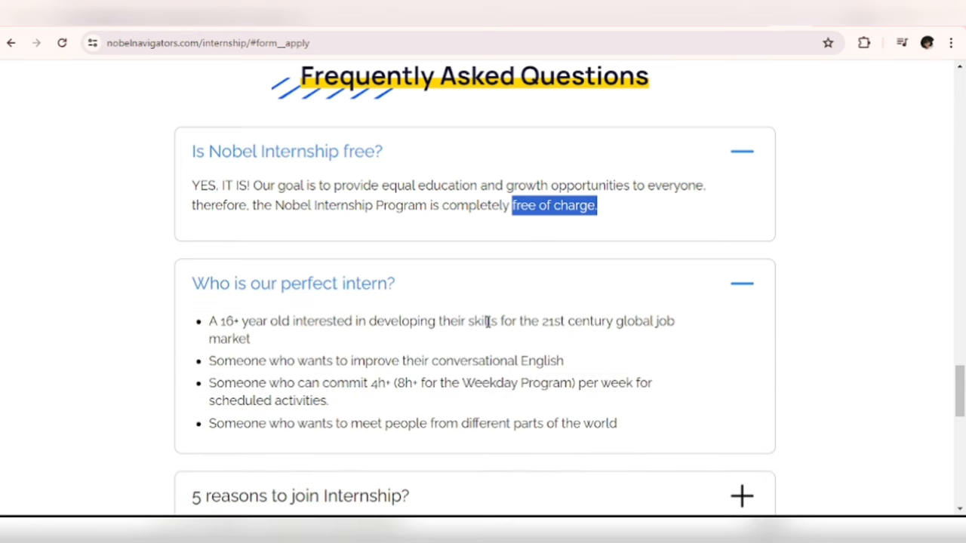
mouse_move(596, 345)
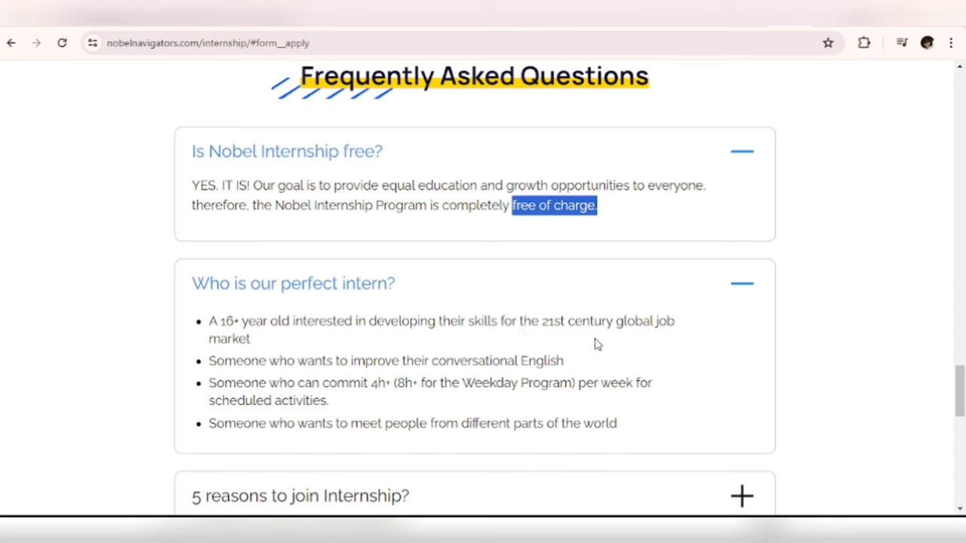
mouse_move(287, 338)
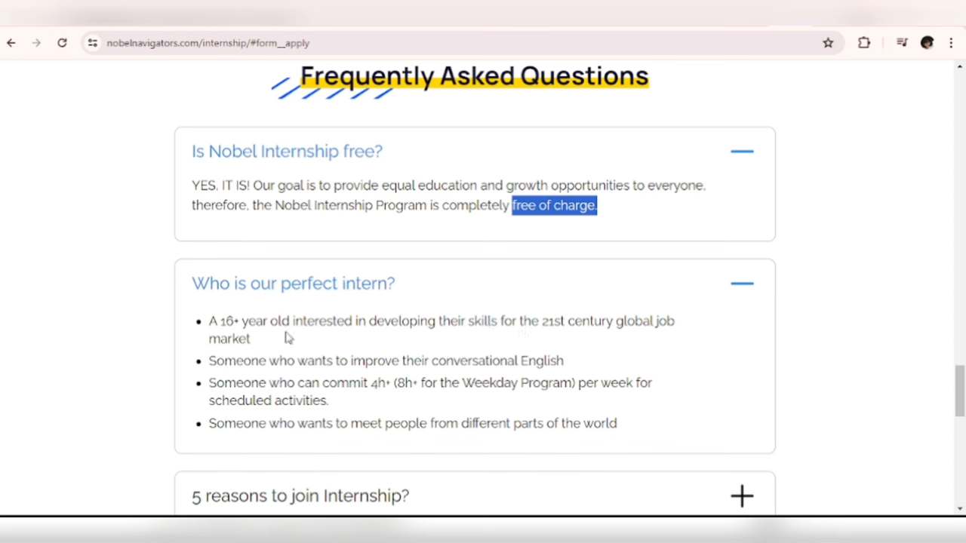
scroll(down, 3)
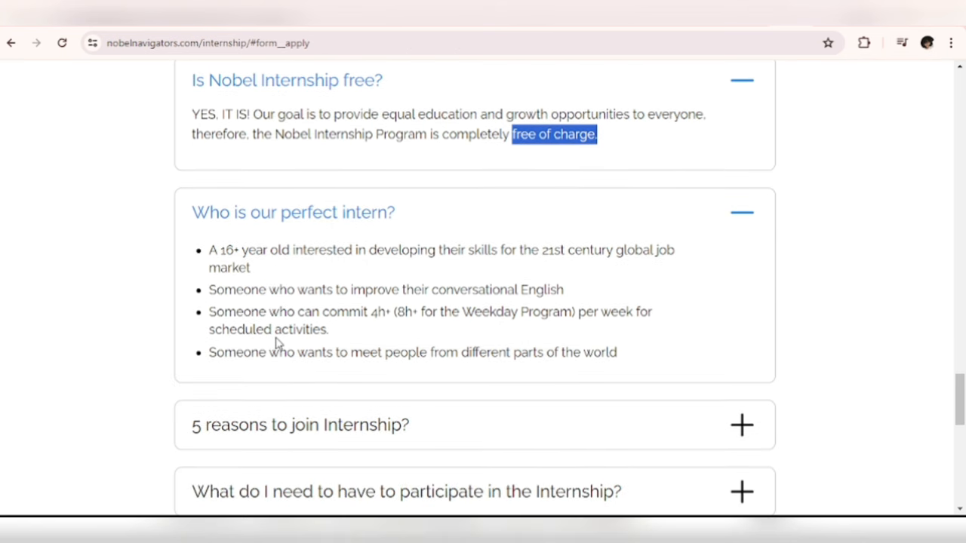
mouse_move(349, 309)
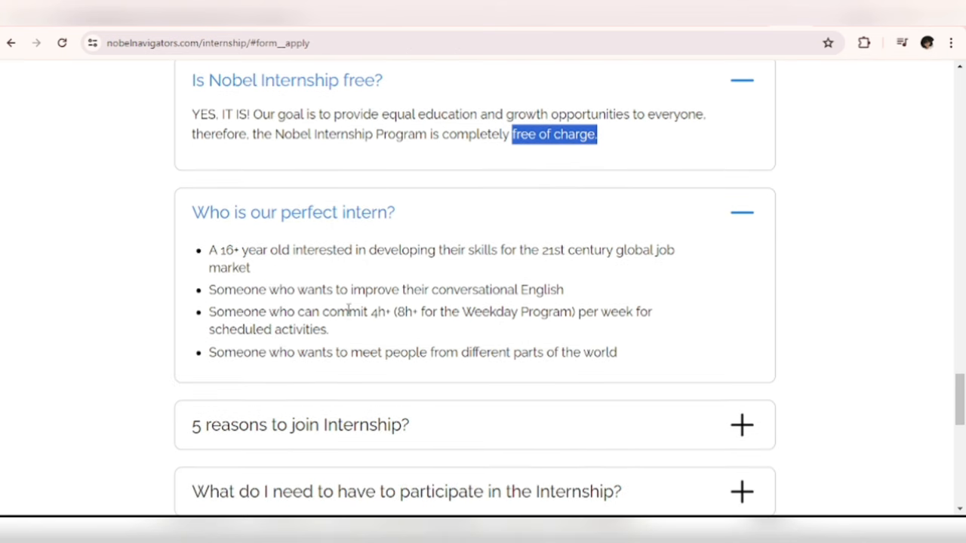
mouse_move(358, 288)
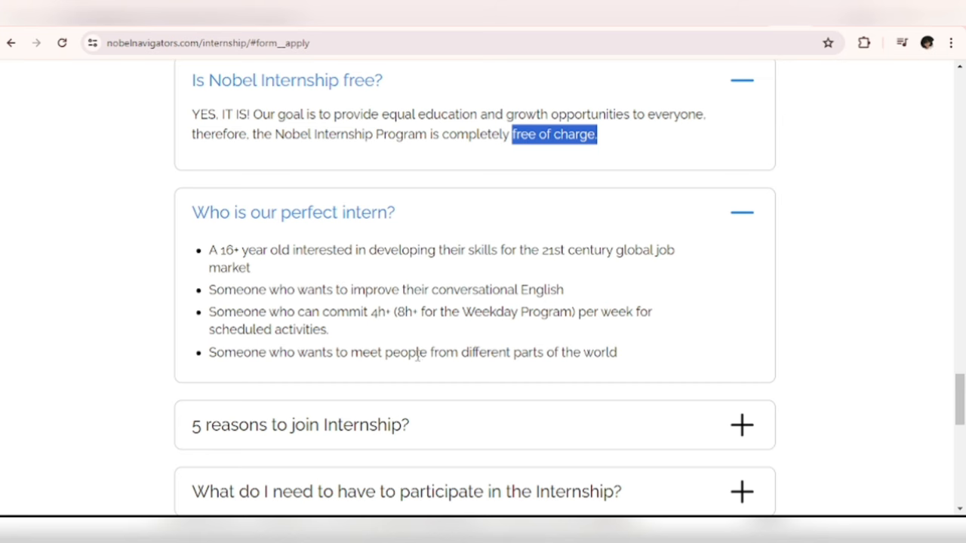
mouse_move(544, 293)
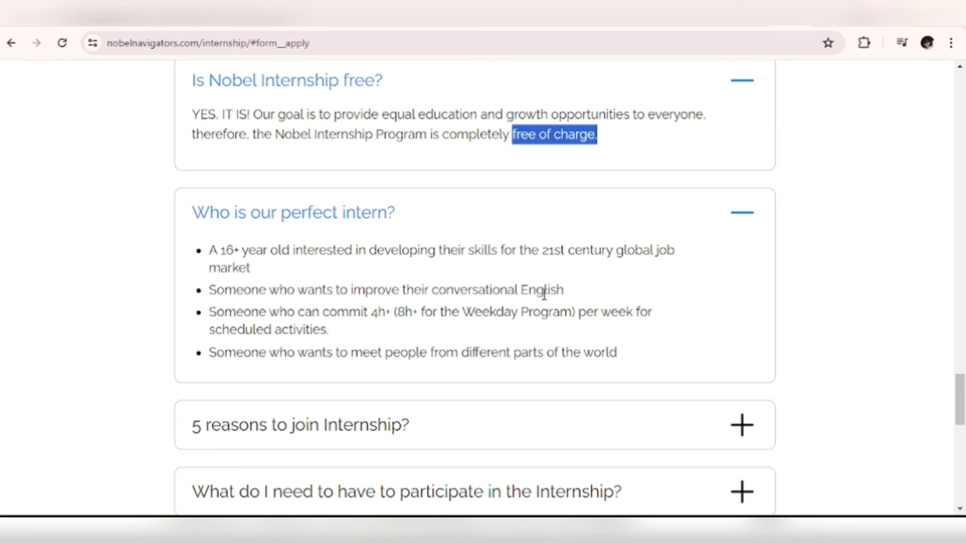
Expand the '5 reasons to join Internship?' FAQ answer, including the completion certificate.
scroll(down, 3)
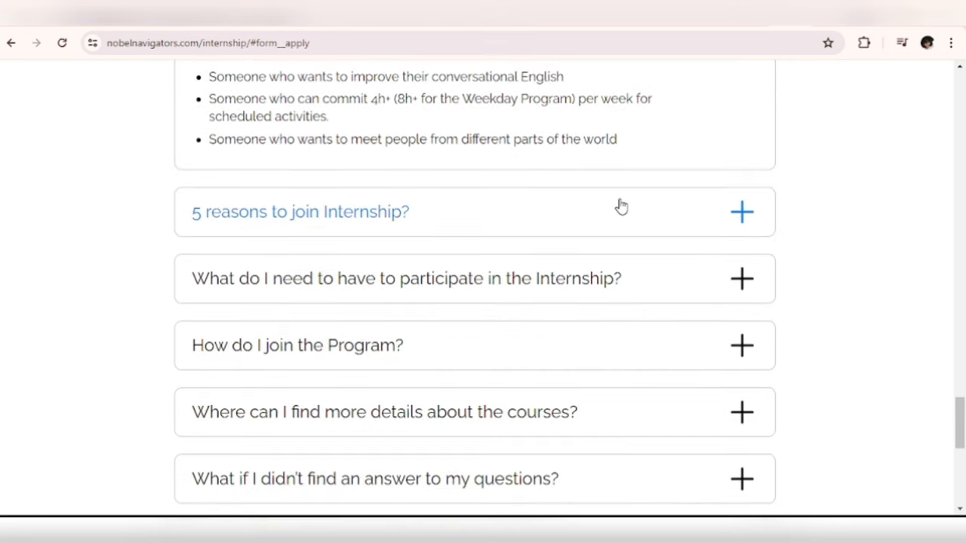
click(741, 212)
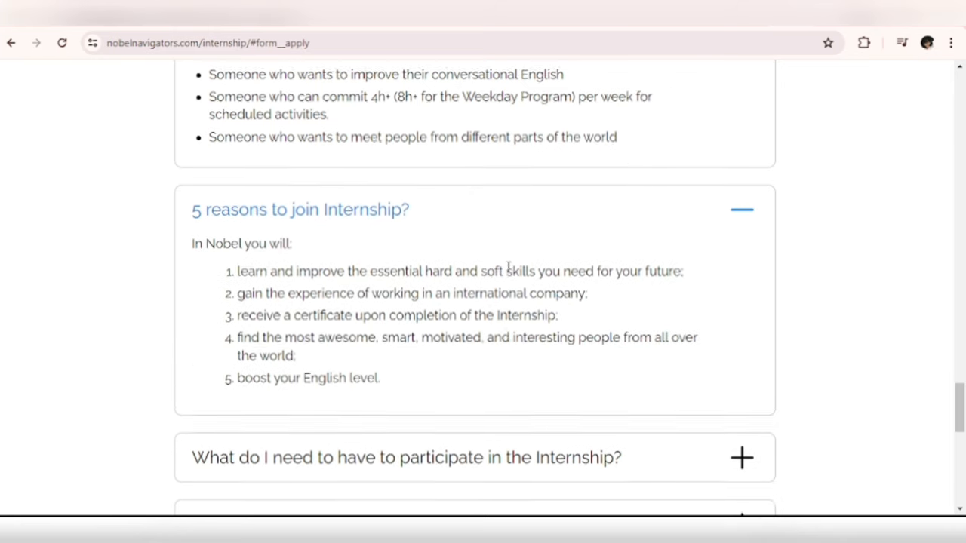
scroll(down, 3)
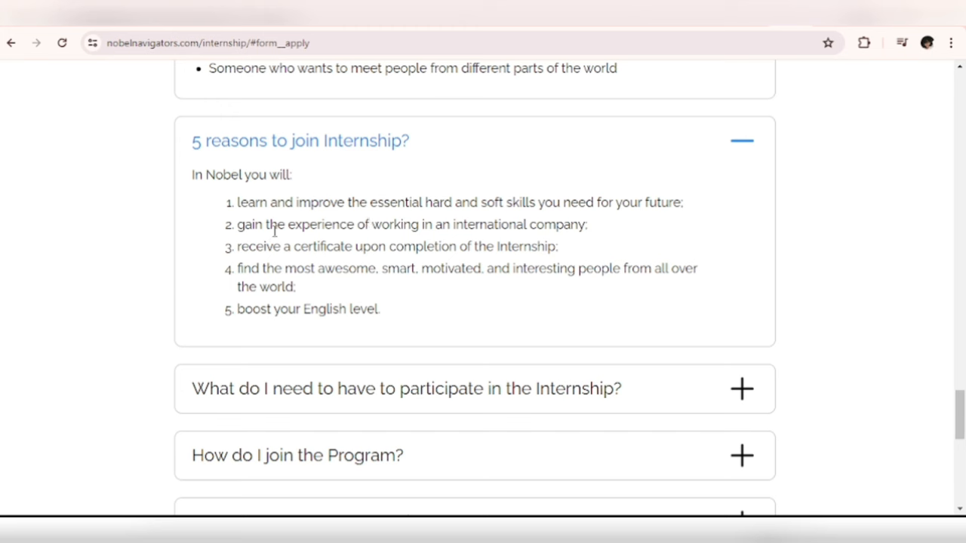
mouse_move(505, 245)
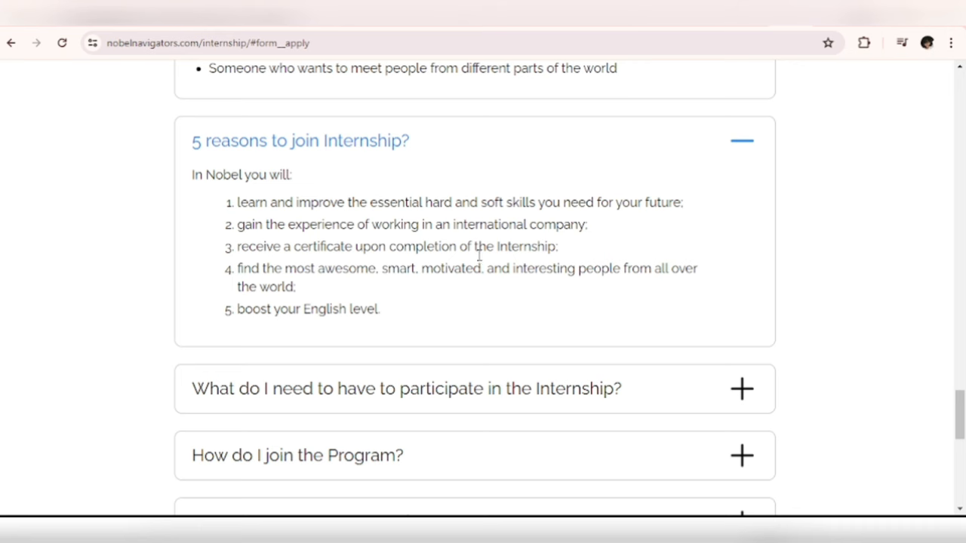
mouse_move(424, 272)
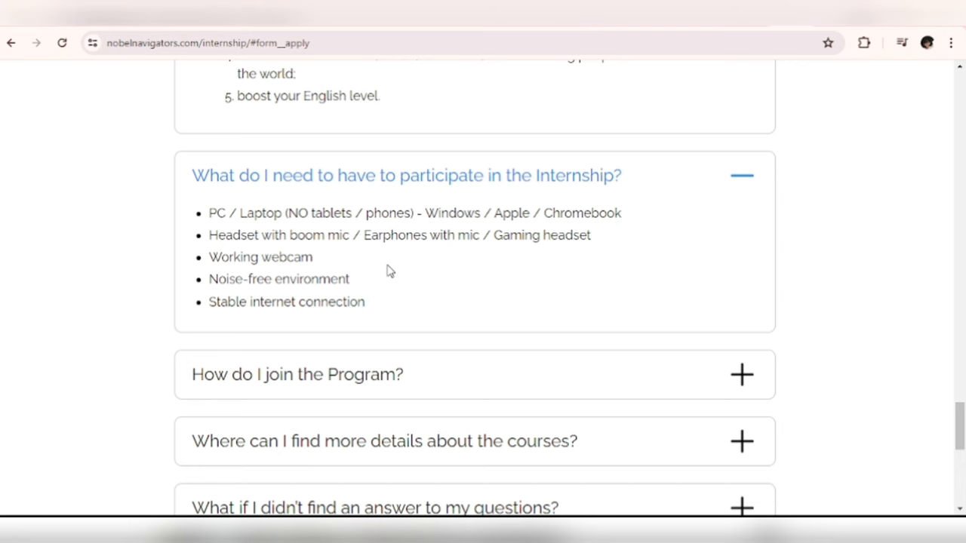
mouse_move(380, 285)
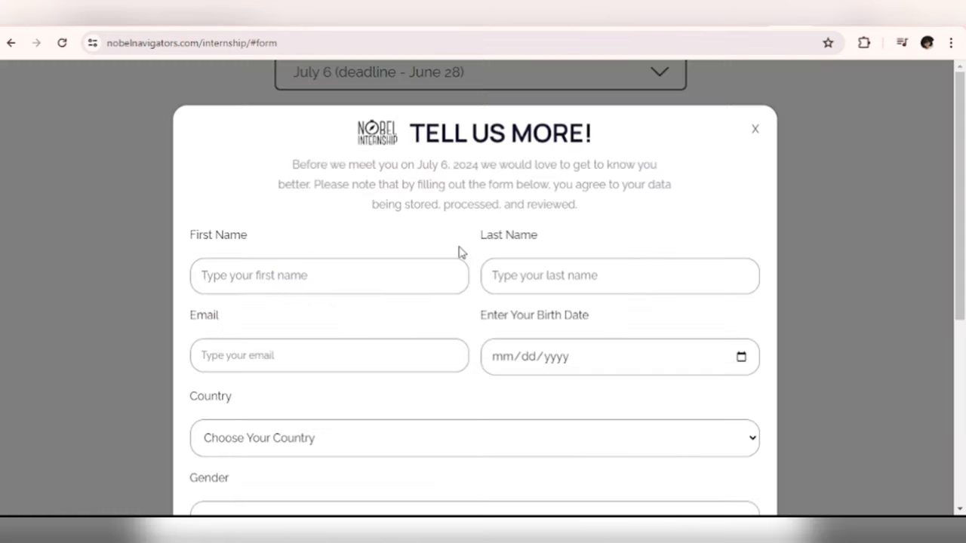
Pick Nigeria in the Tell Us More form's Country dropdown and scroll to Next Step.
scroll(down, 3)
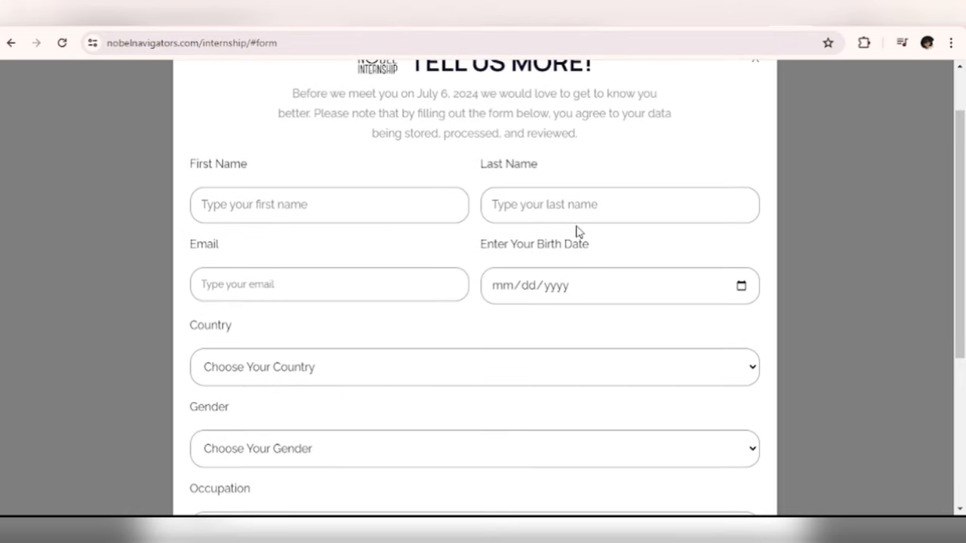
mouse_move(618, 285)
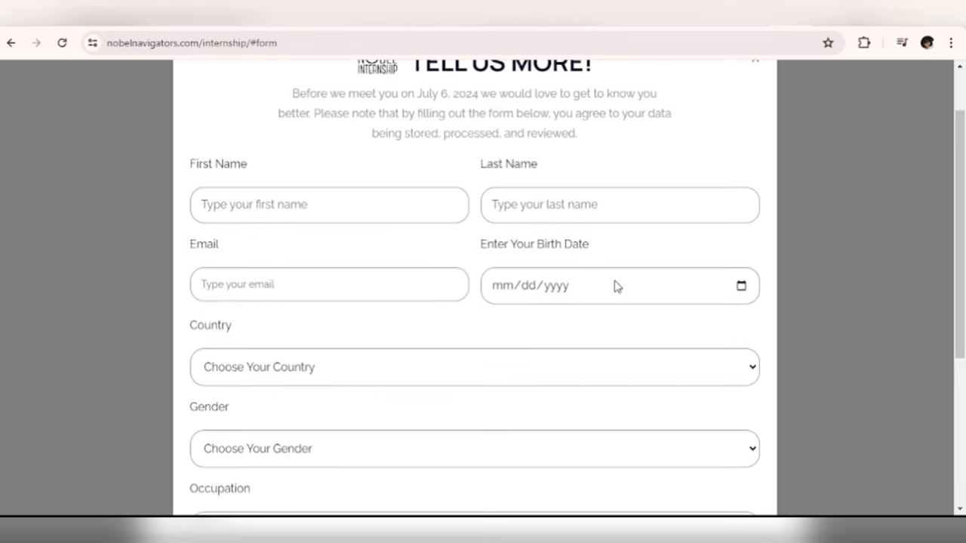
scroll(down, 3)
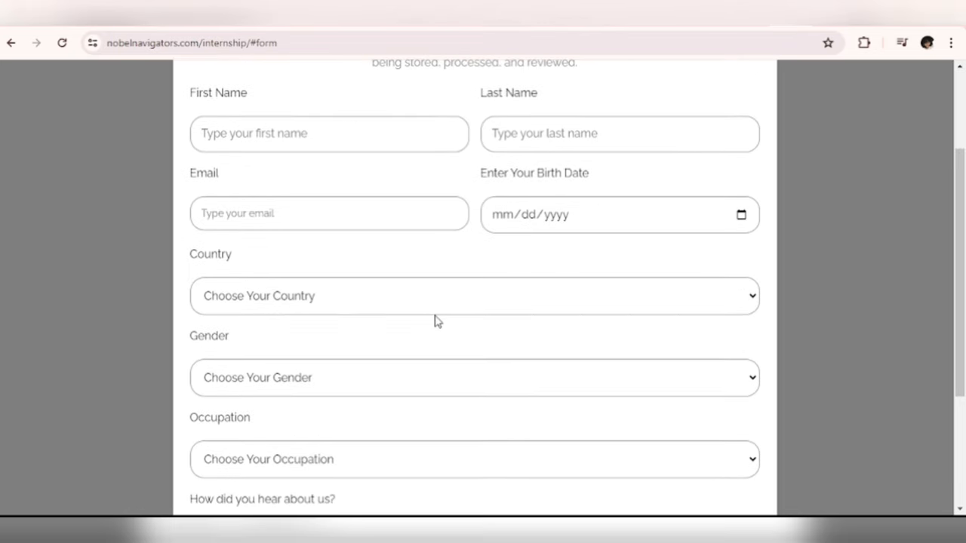
mouse_move(464, 316)
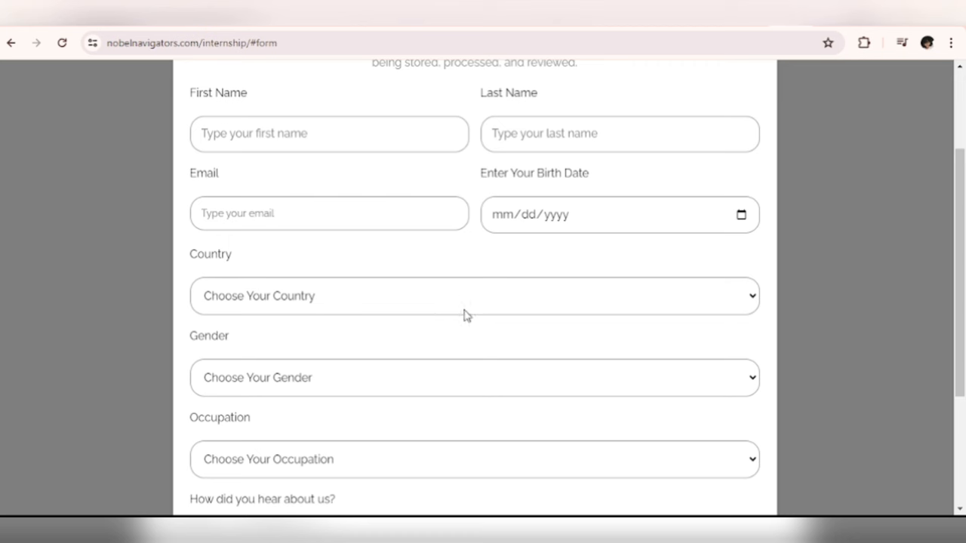
mouse_move(465, 310)
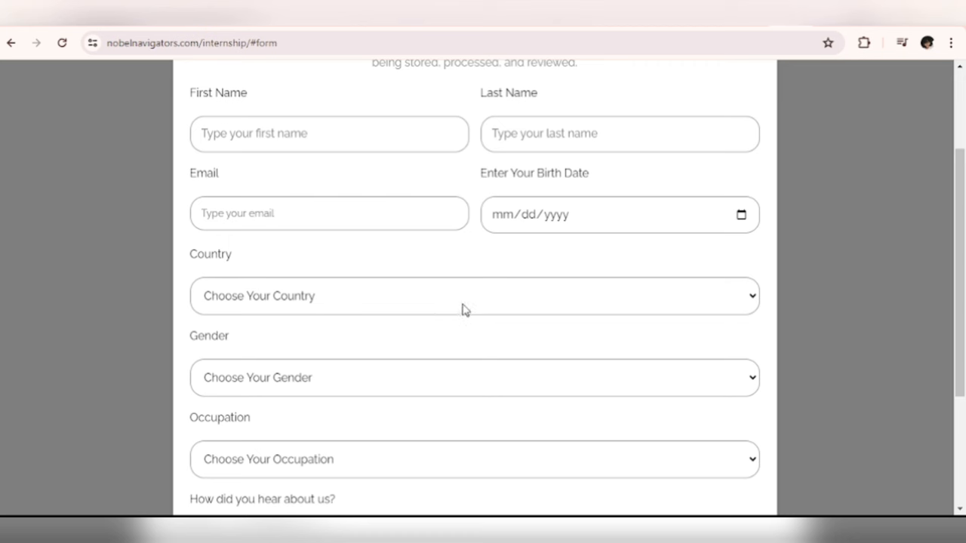
click(474, 296)
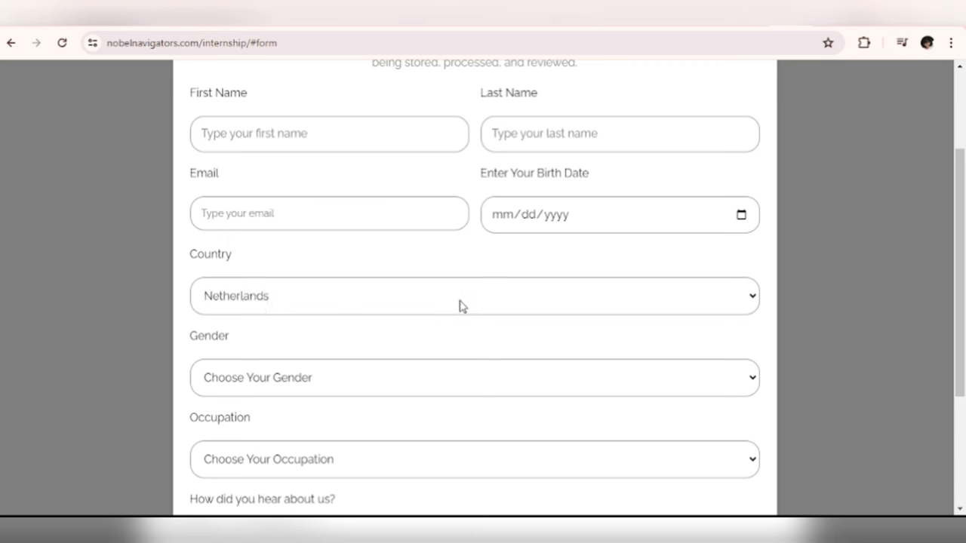
click(474, 295)
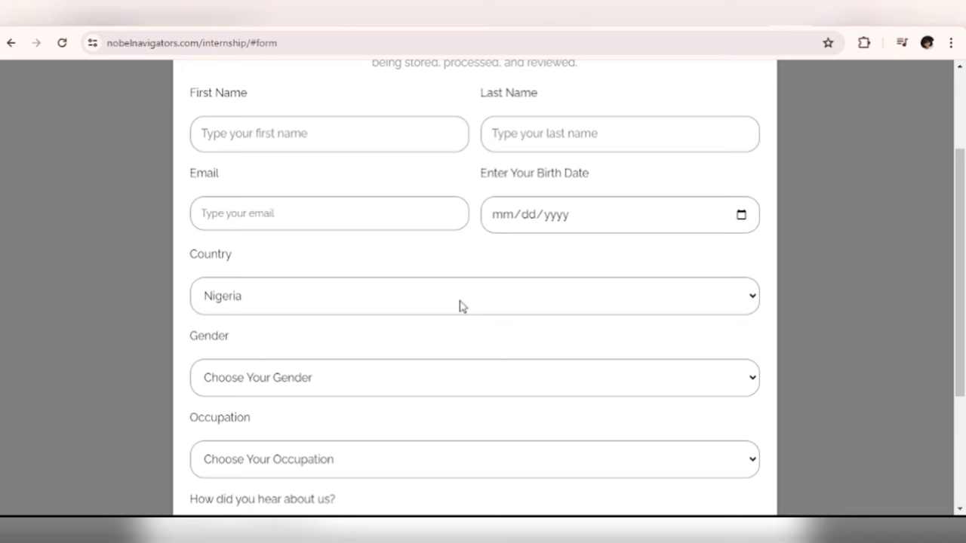
scroll(down, 3)
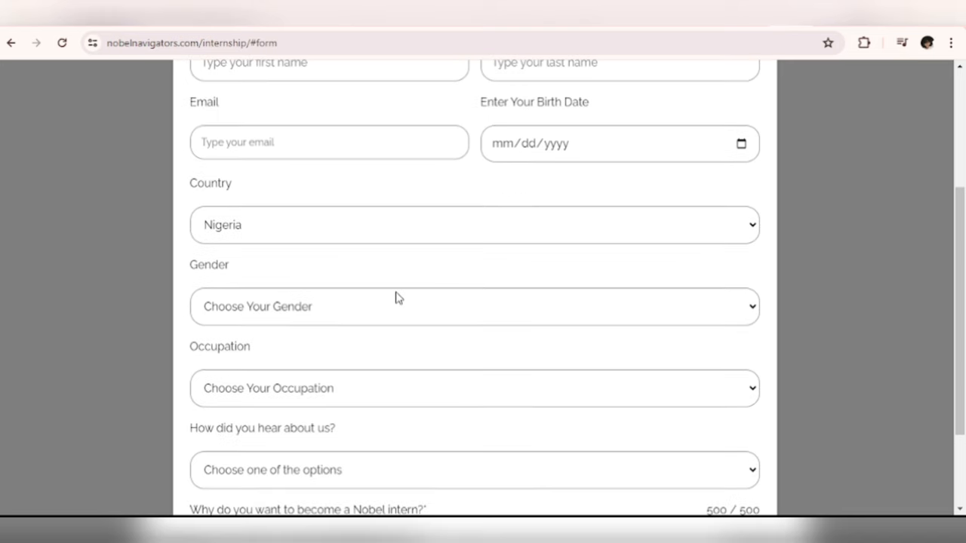
scroll(down, 3)
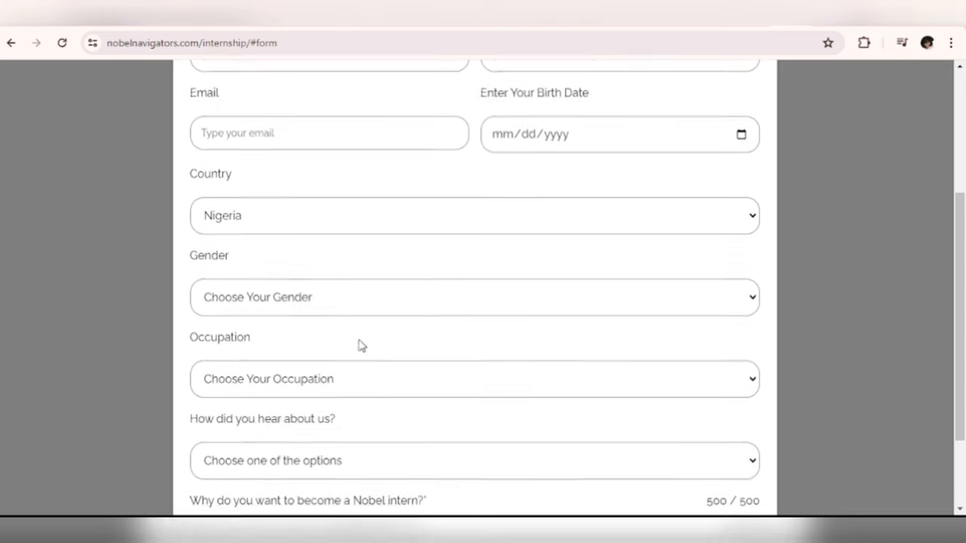
scroll(down, 3)
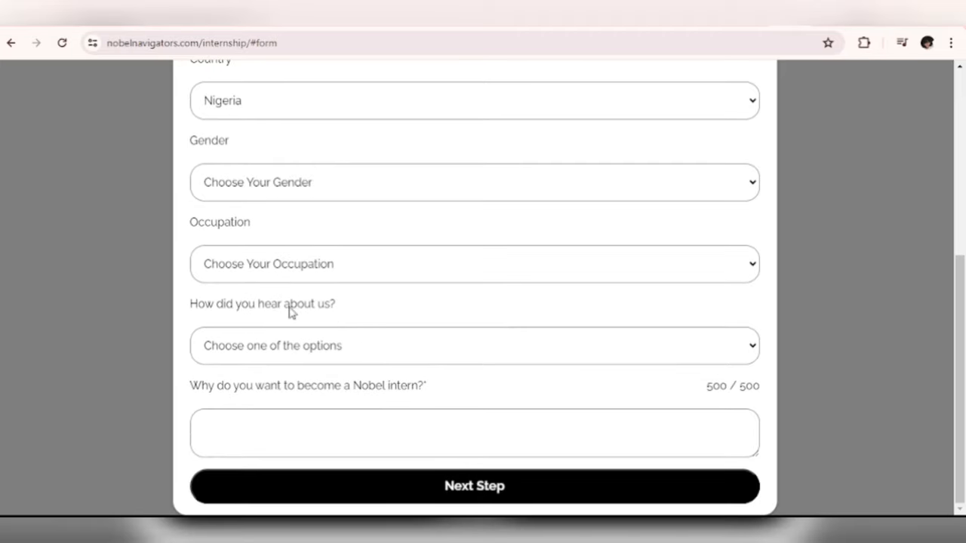
mouse_move(280, 390)
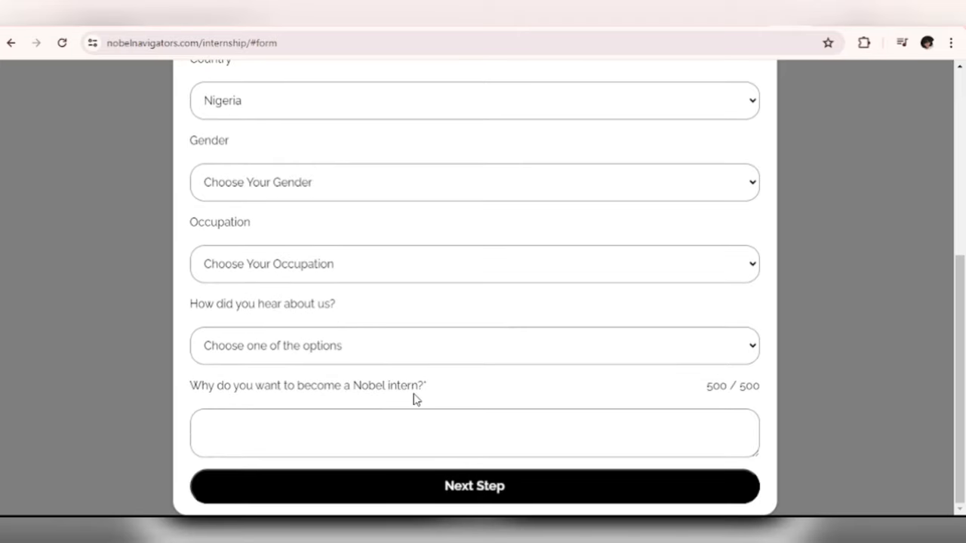
mouse_move(650, 322)
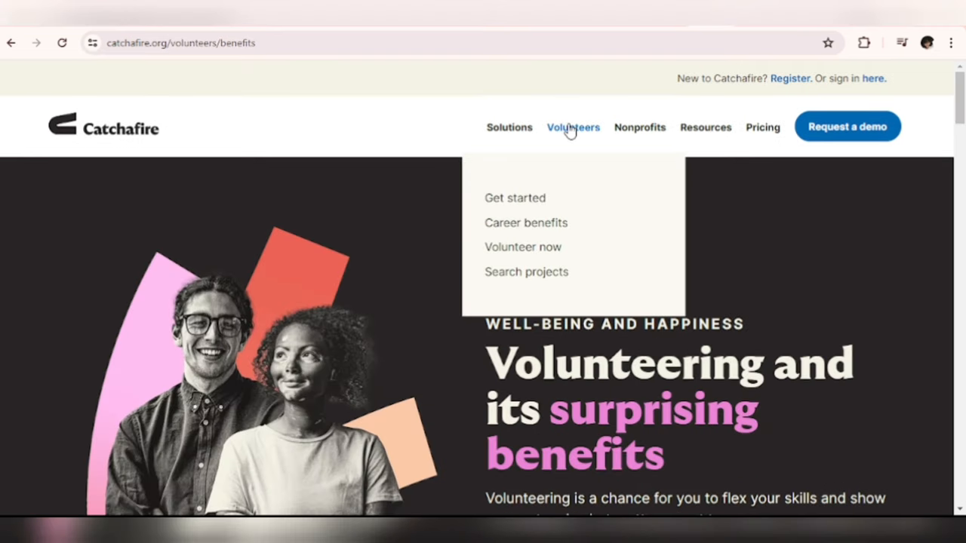
mouse_move(522, 247)
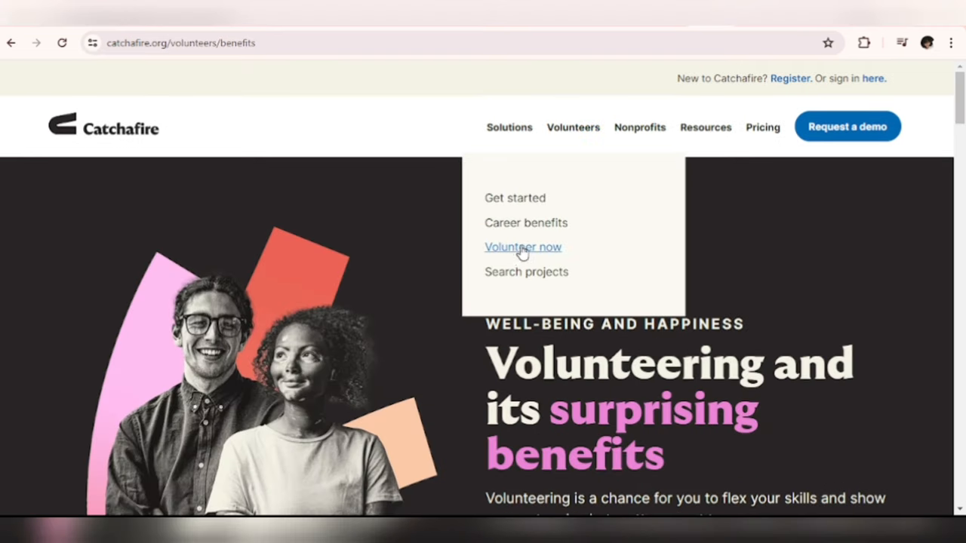
Choose 'Volunteer now' from Catchafire's Volunteers menu.
click(523, 247)
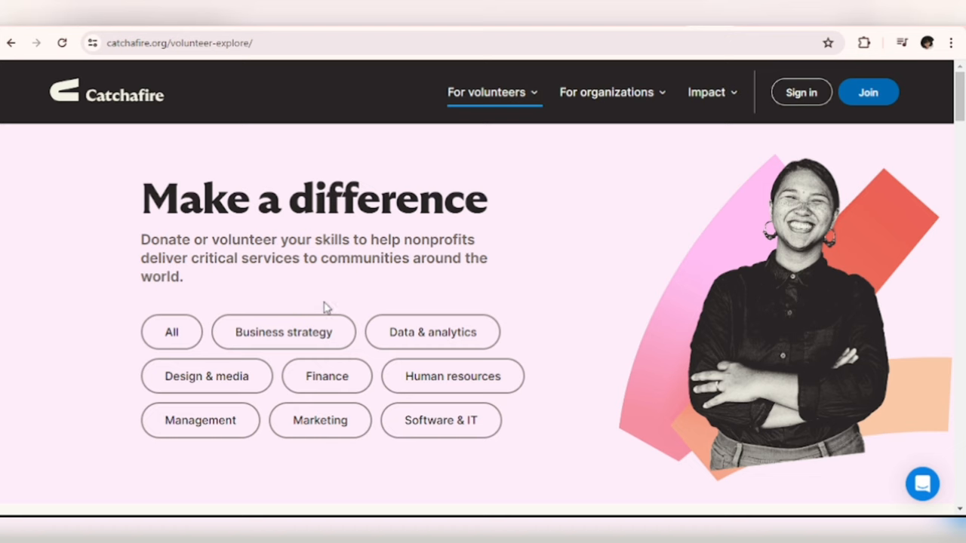
mouse_move(171, 331)
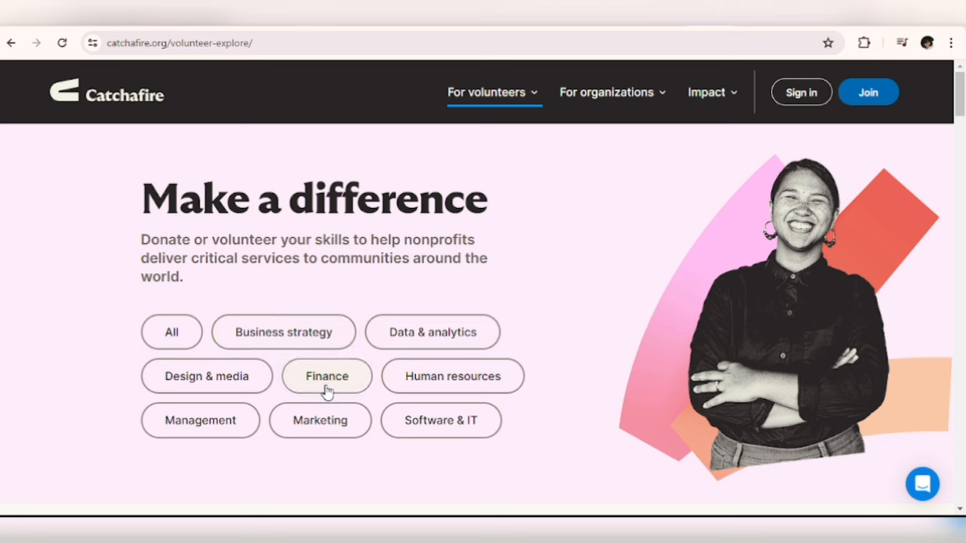
mouse_move(200, 420)
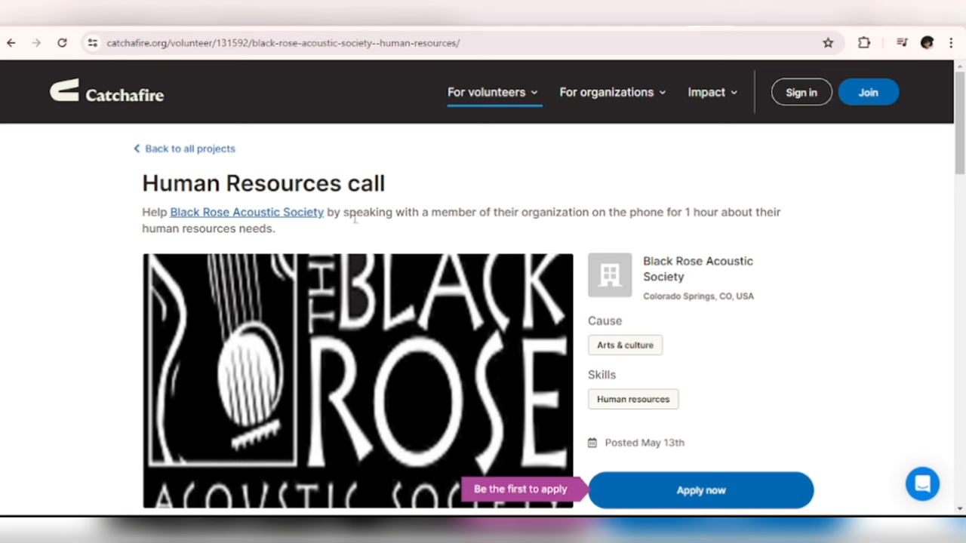
mouse_move(523, 219)
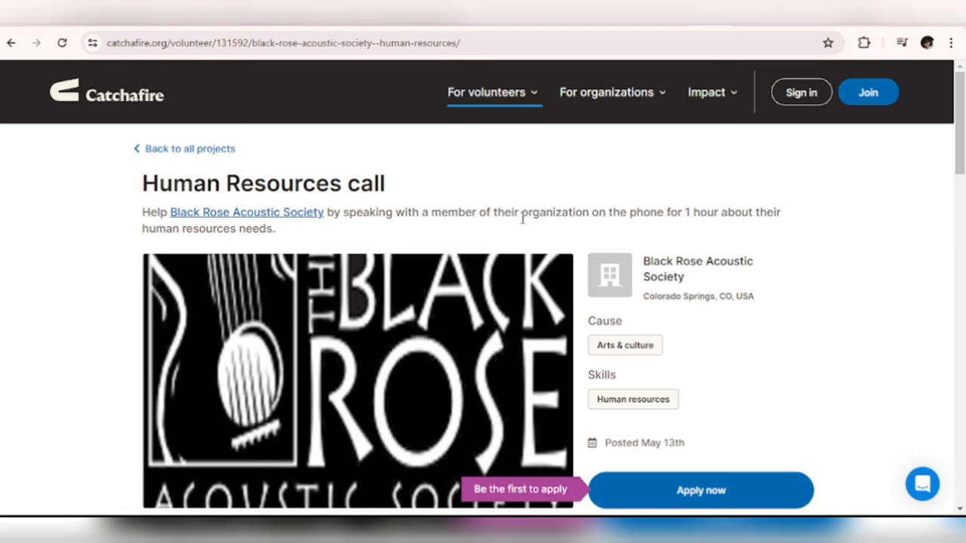
mouse_move(671, 218)
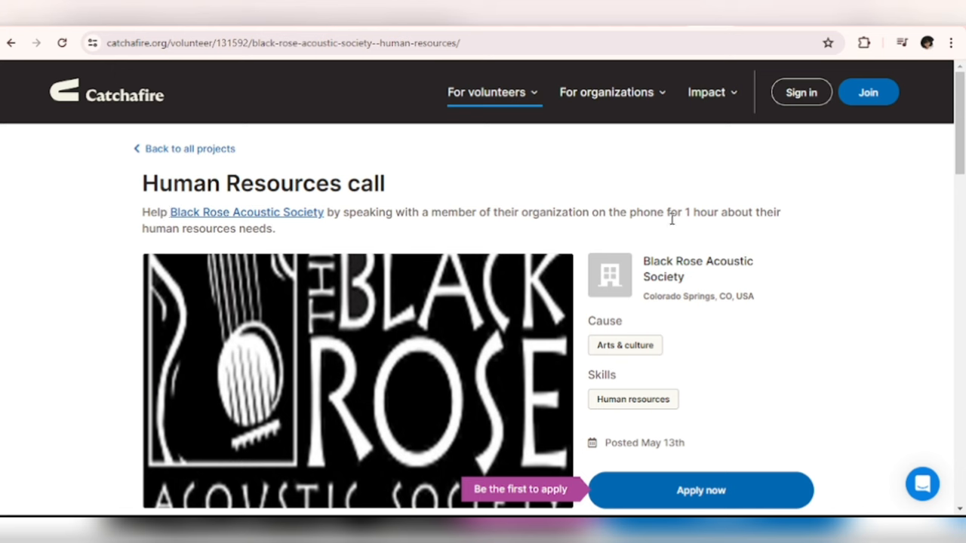
mouse_move(234, 258)
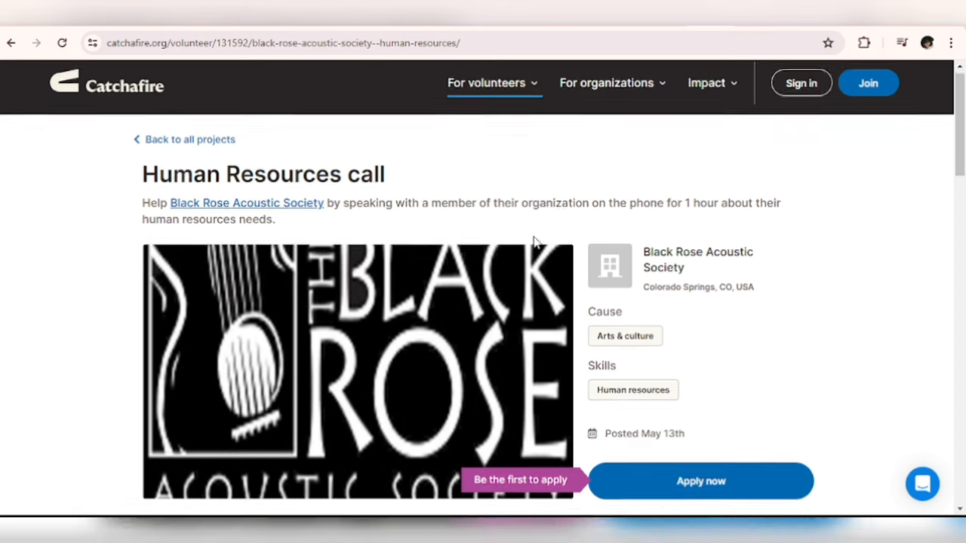
Scroll the Black Rose Acoustic Society project to its call details and volunteer requirements.
scroll(down, 3)
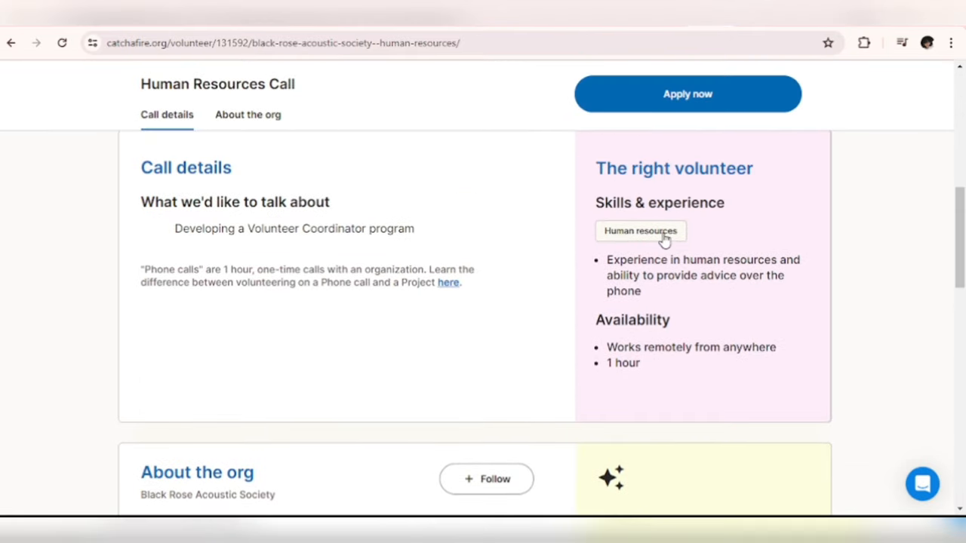
mouse_move(664, 291)
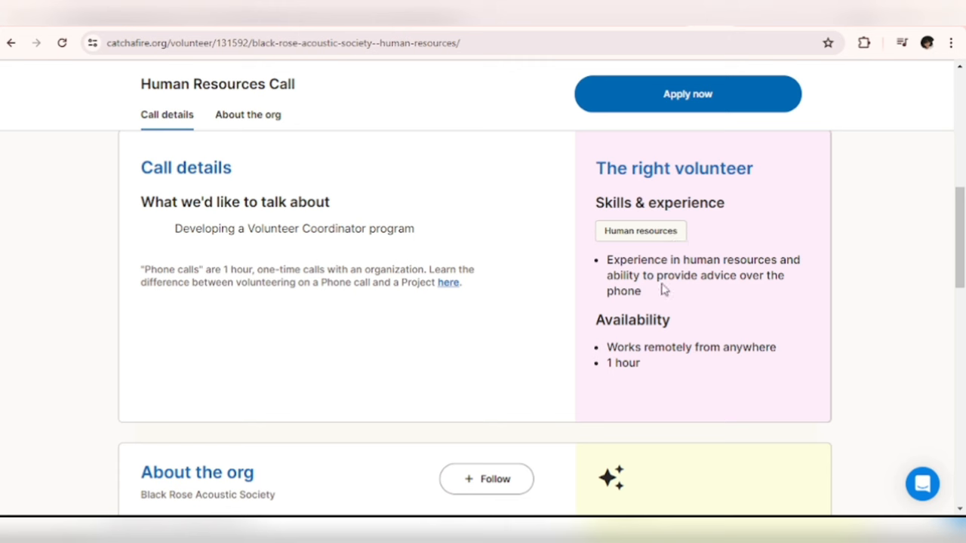
mouse_move(745, 304)
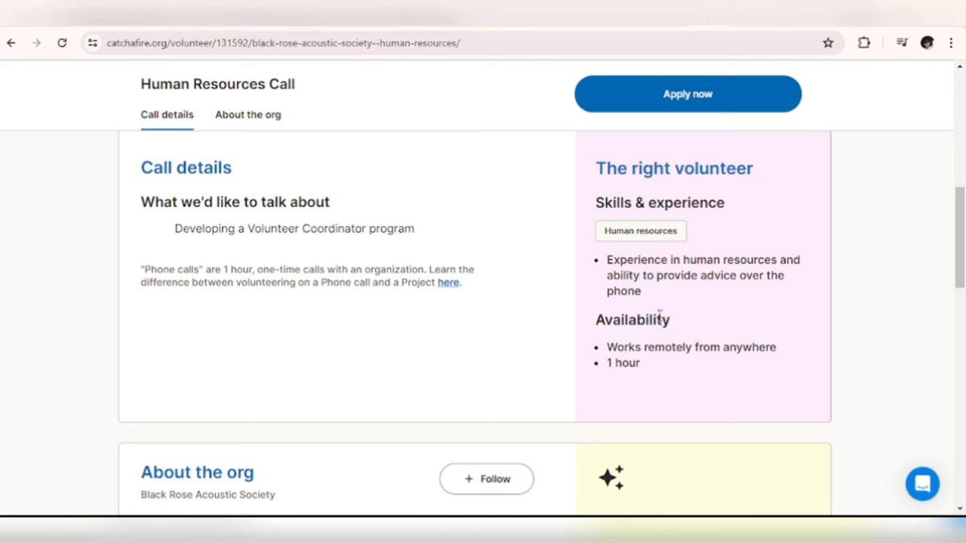
mouse_move(645, 361)
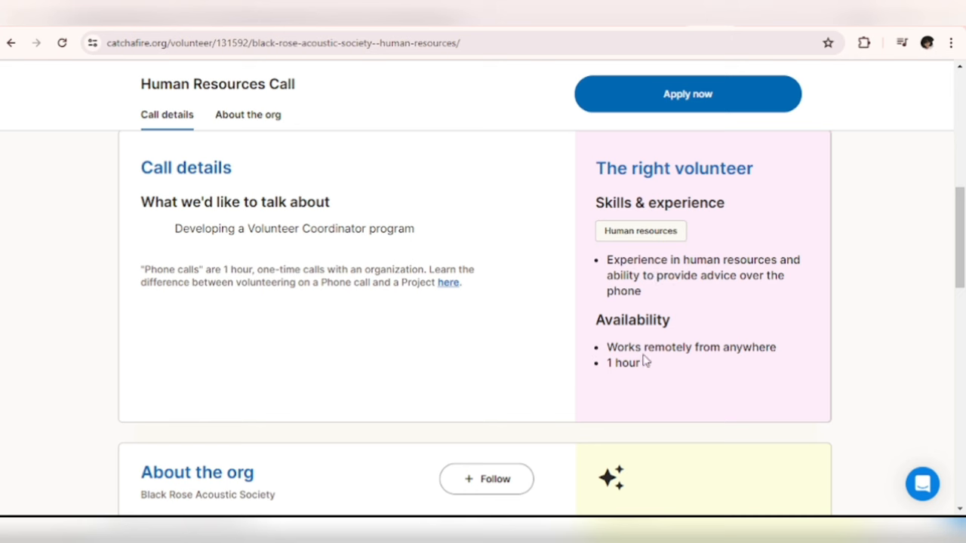
mouse_move(696, 353)
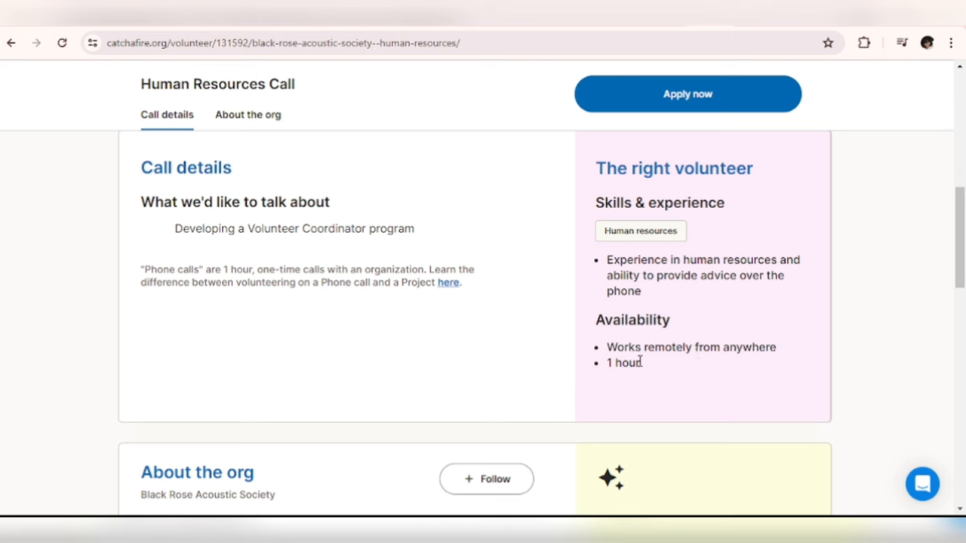
mouse_move(647, 369)
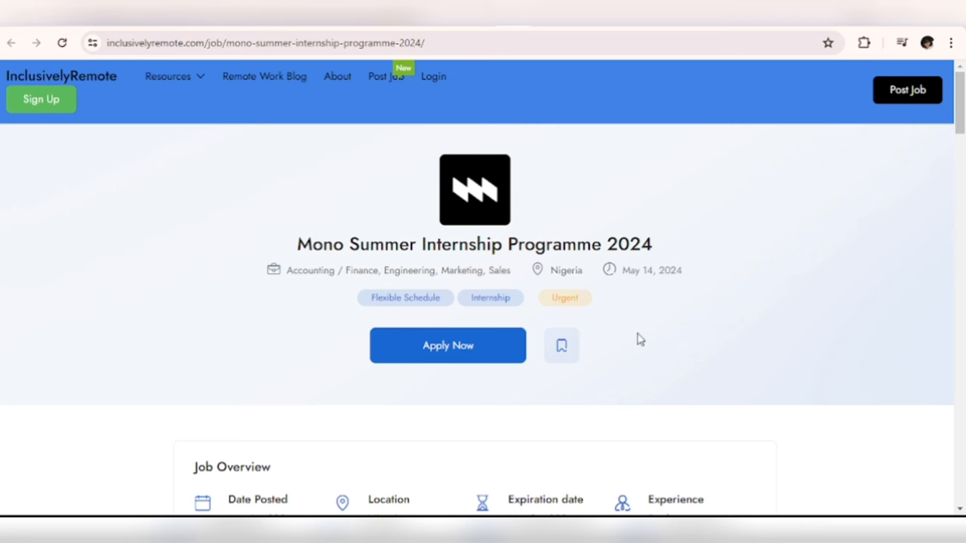
Open the Mono Summer Internship 2024 listing and highlight its NGN 100000 monthly salary.
scroll(down, 3)
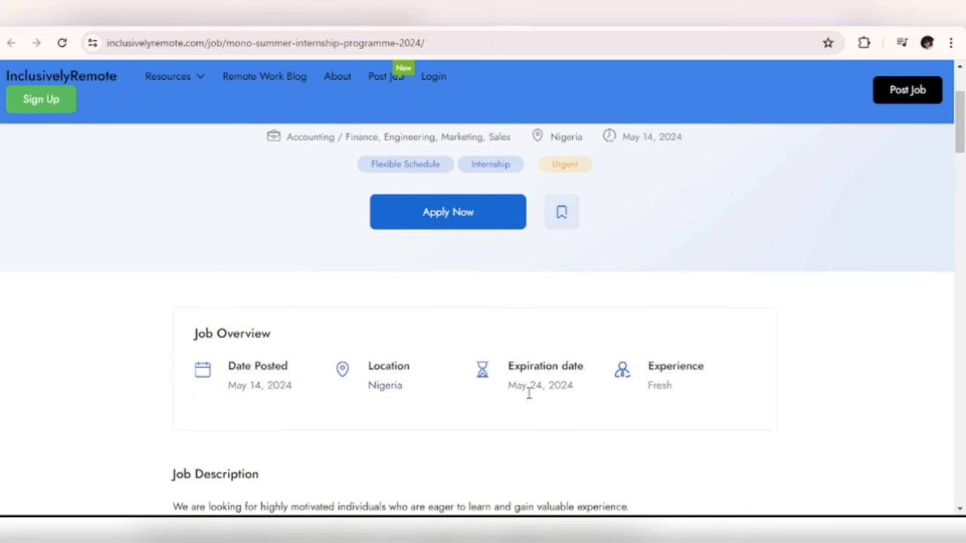
double_click(528, 385)
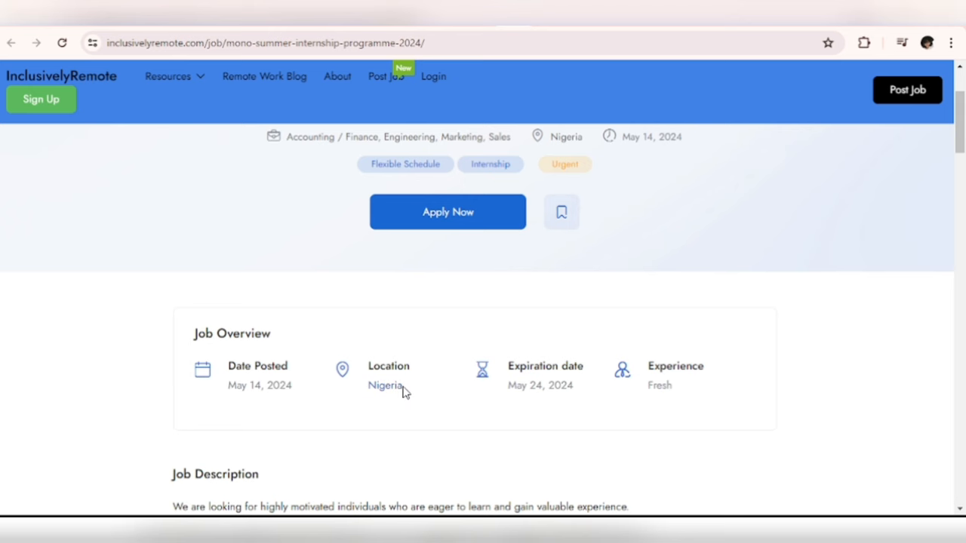
scroll(down, 3)
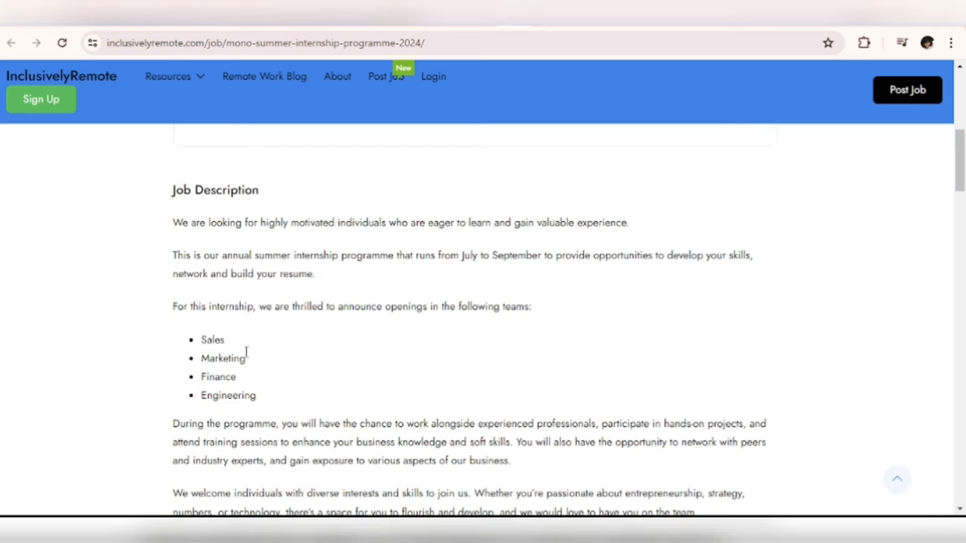
scroll(down, 3)
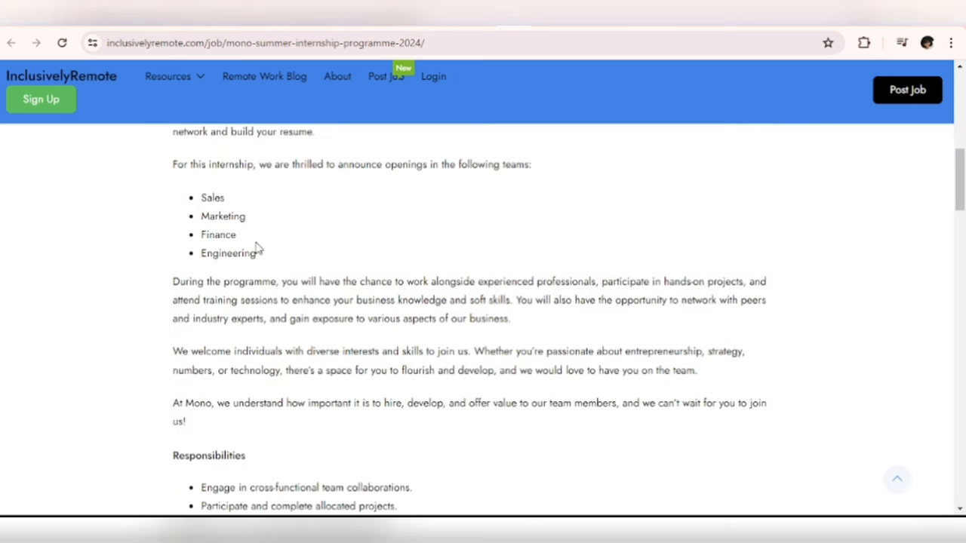
scroll(down, 3)
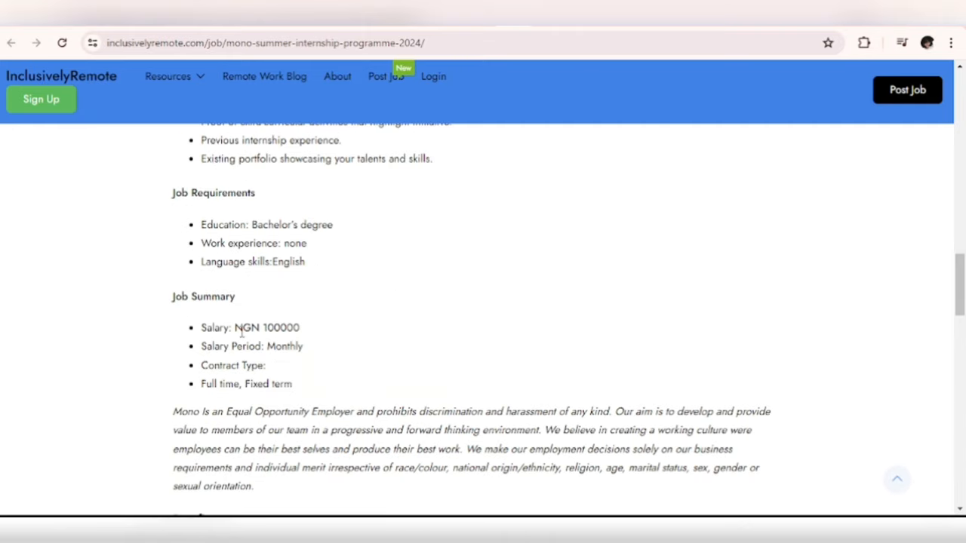
mouse_move(270, 341)
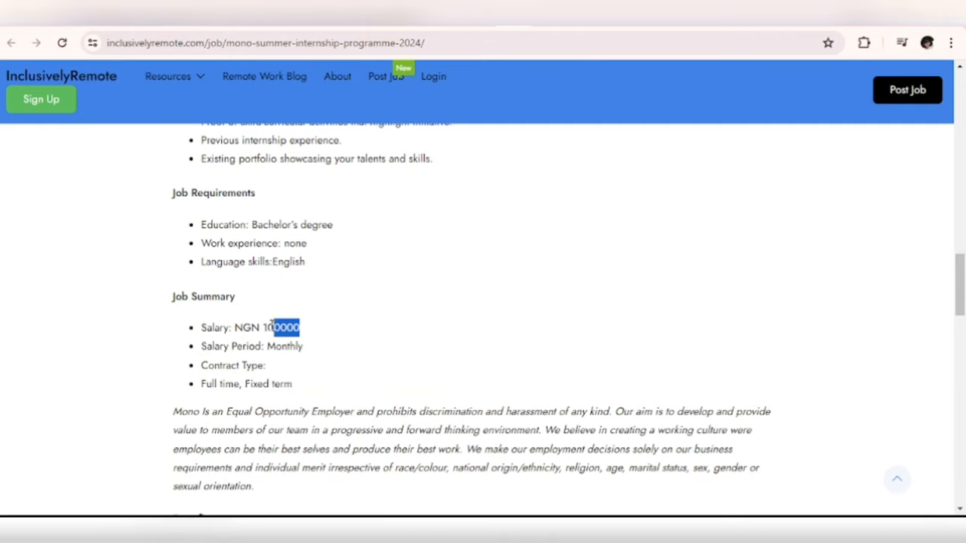
drag(276, 327, 263, 327)
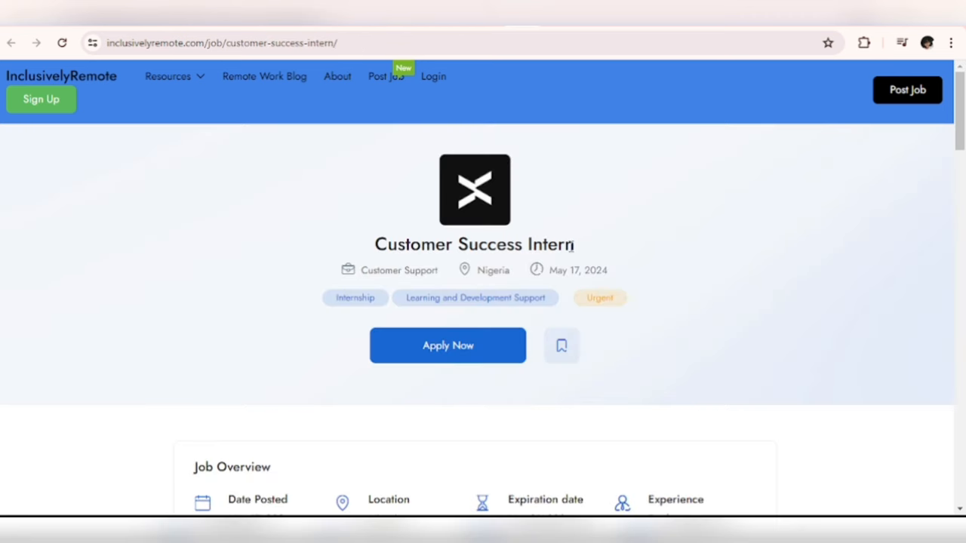
Scroll through the Customer Success Intern posting, reviewing its May 31, 2024 expiry and intern duties.
scroll(down, 3)
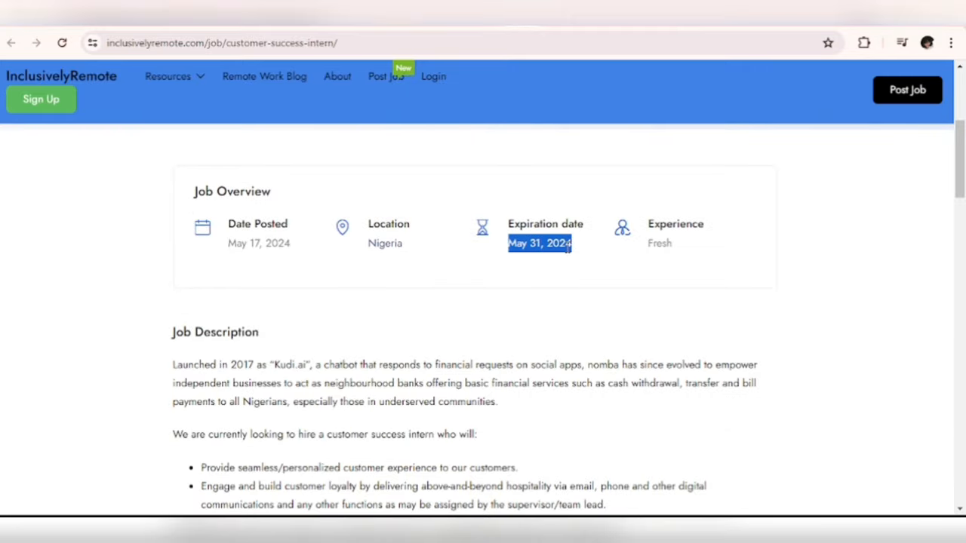
scroll(down, 3)
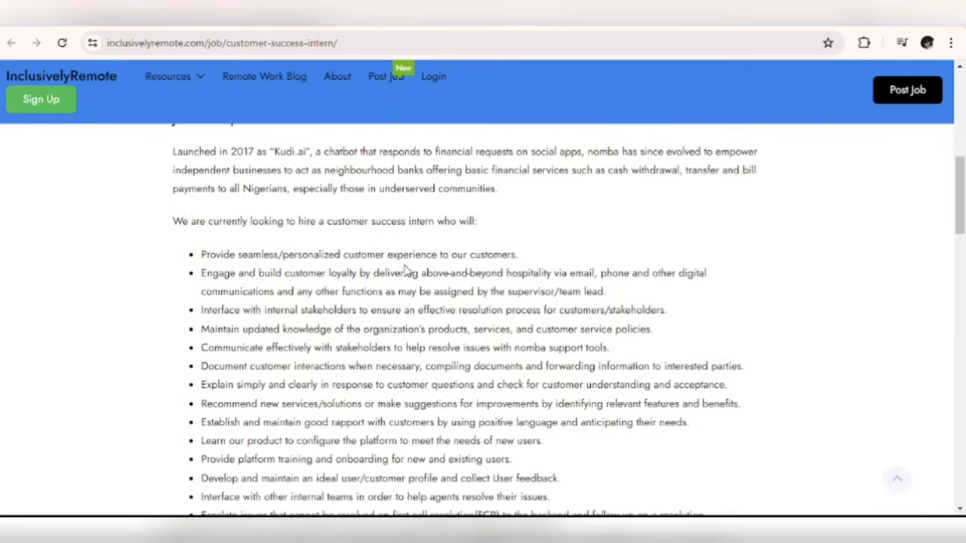
scroll(down, 3)
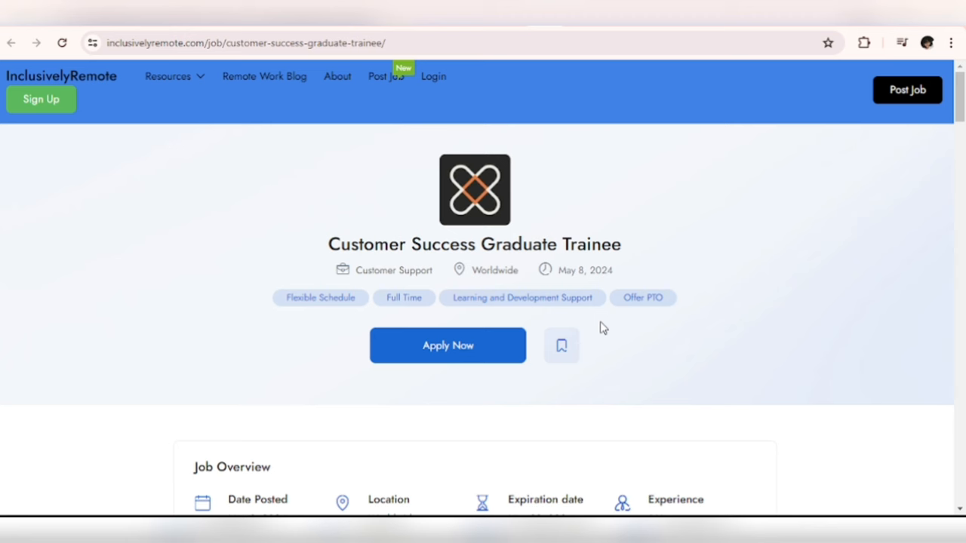
Scroll to the Graduate Trainee Job Overview: Worldwide, posted May 8, expiring May 29, 2024.
scroll(down, 3)
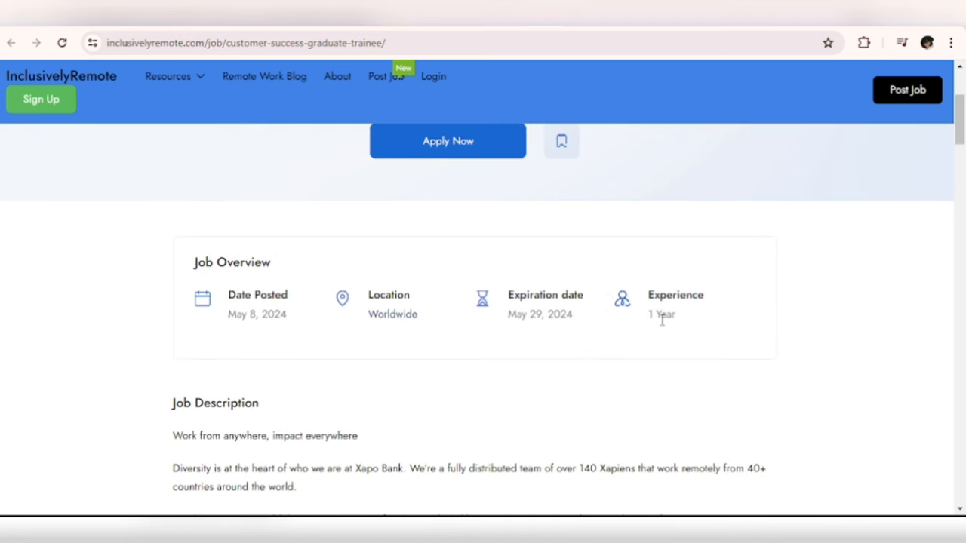
mouse_move(503, 347)
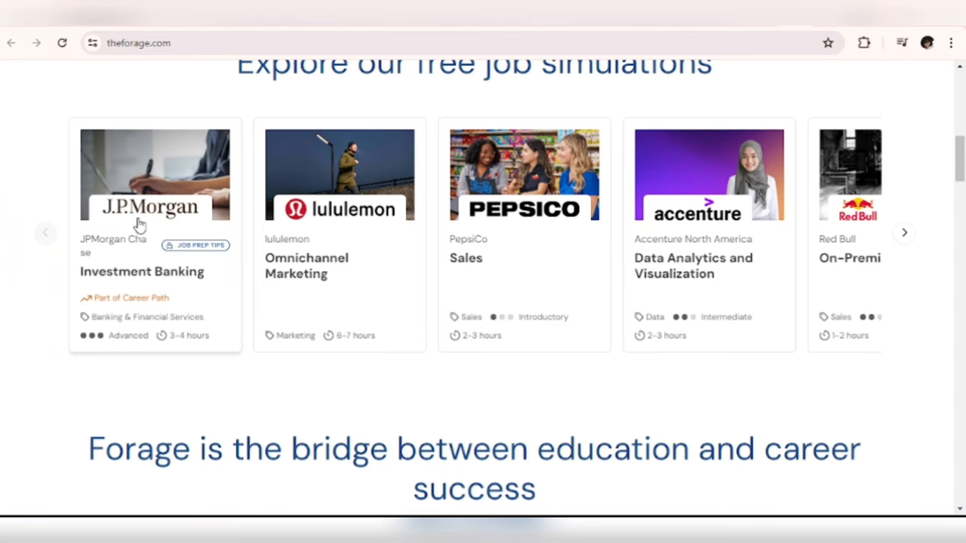
Advance the job simulations carousel three times, then scroll to the four-step 'Forage is the bridge' section.
click(903, 233)
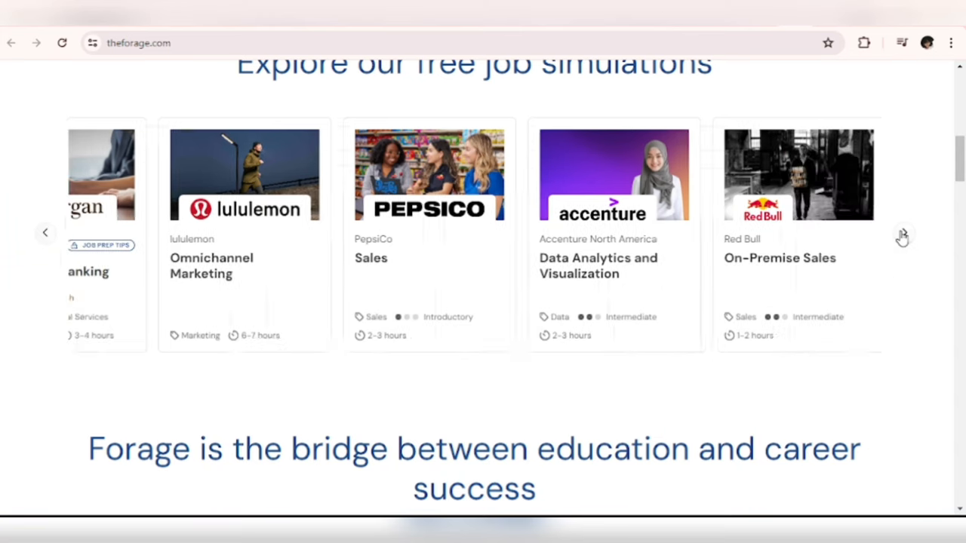
click(904, 232)
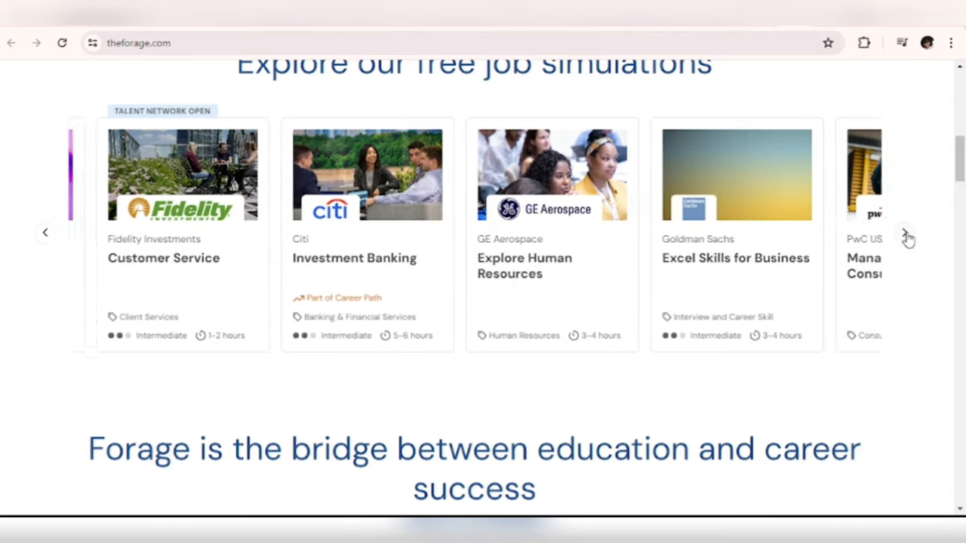
click(905, 232)
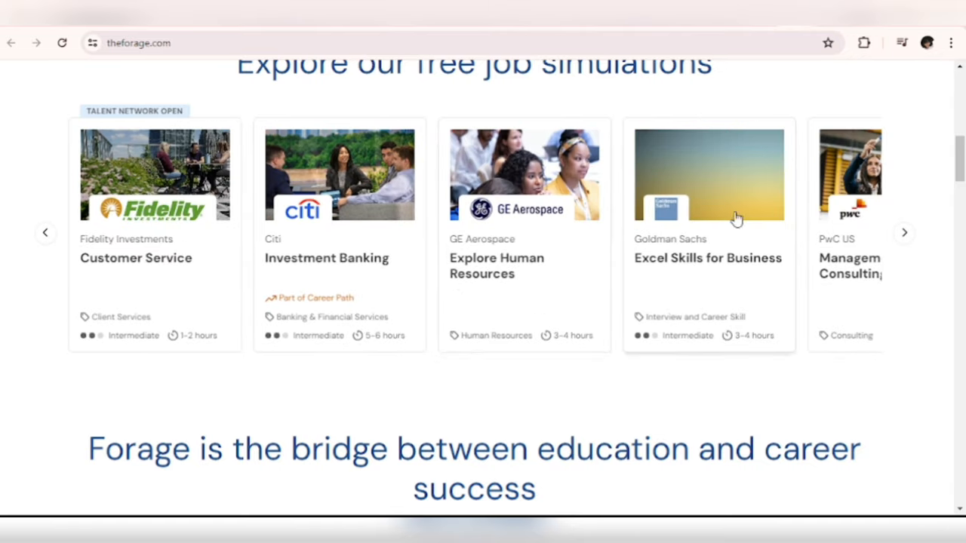
scroll(down, 3)
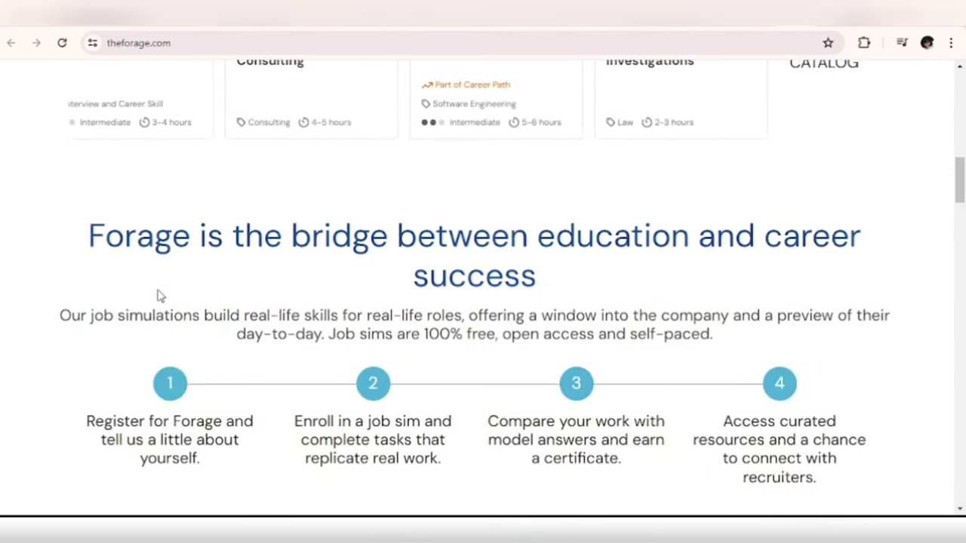
mouse_move(230, 340)
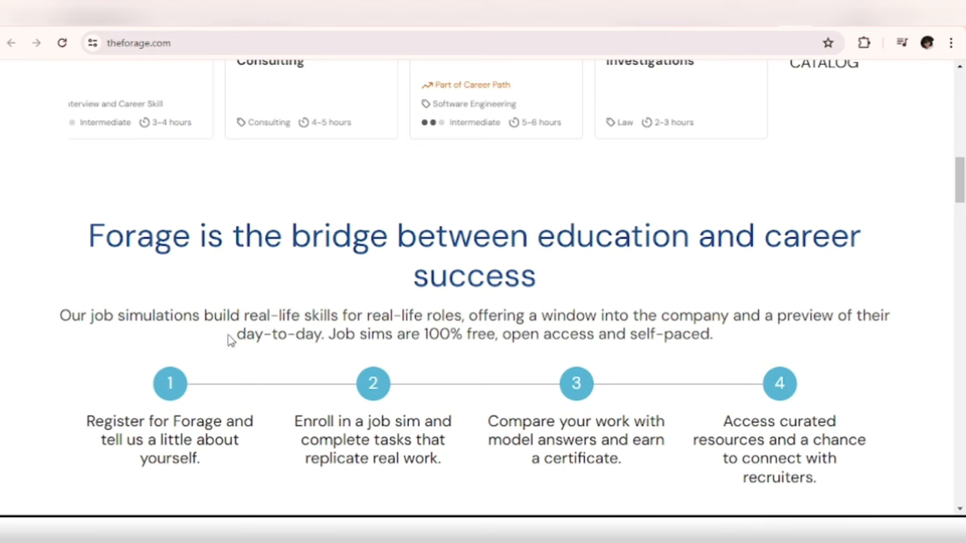
mouse_move(262, 372)
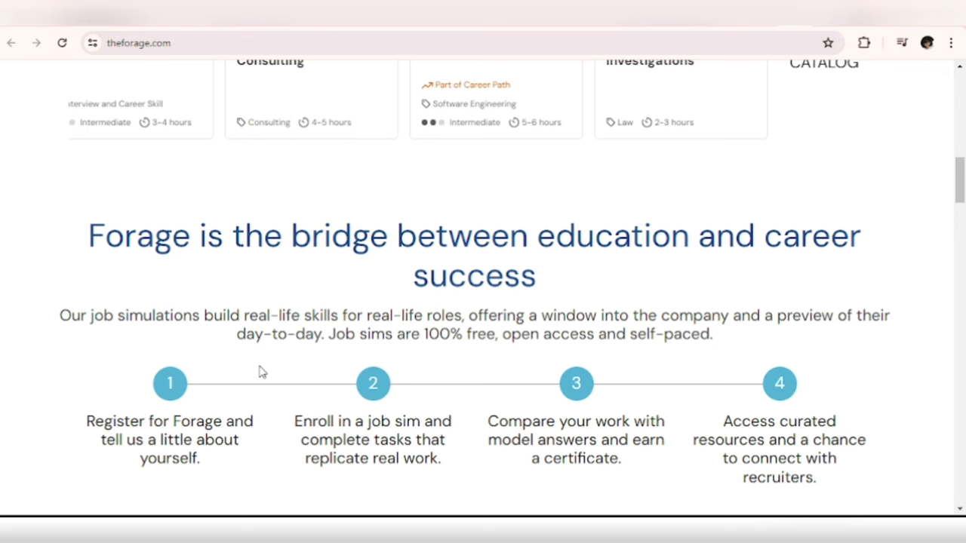
mouse_move(251, 370)
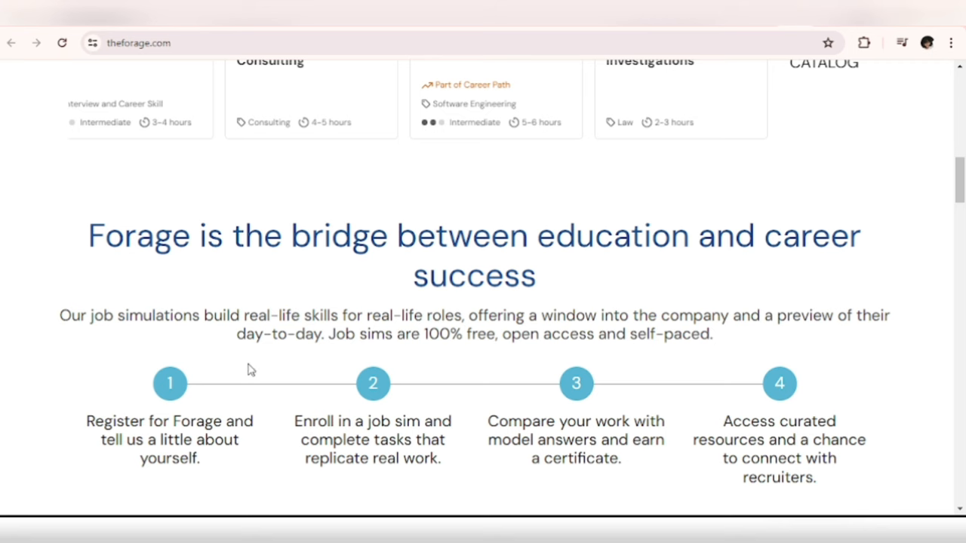
scroll(down, 3)
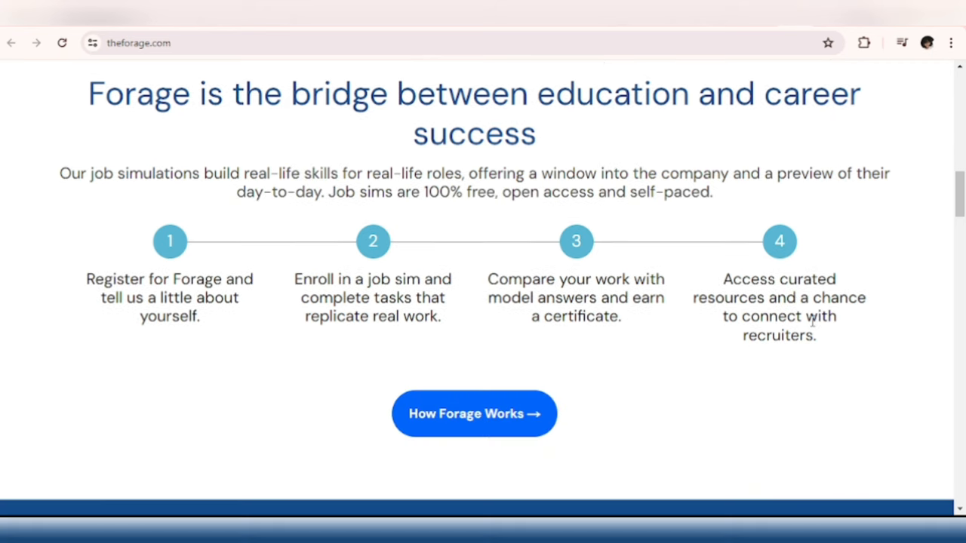
mouse_move(811, 320)
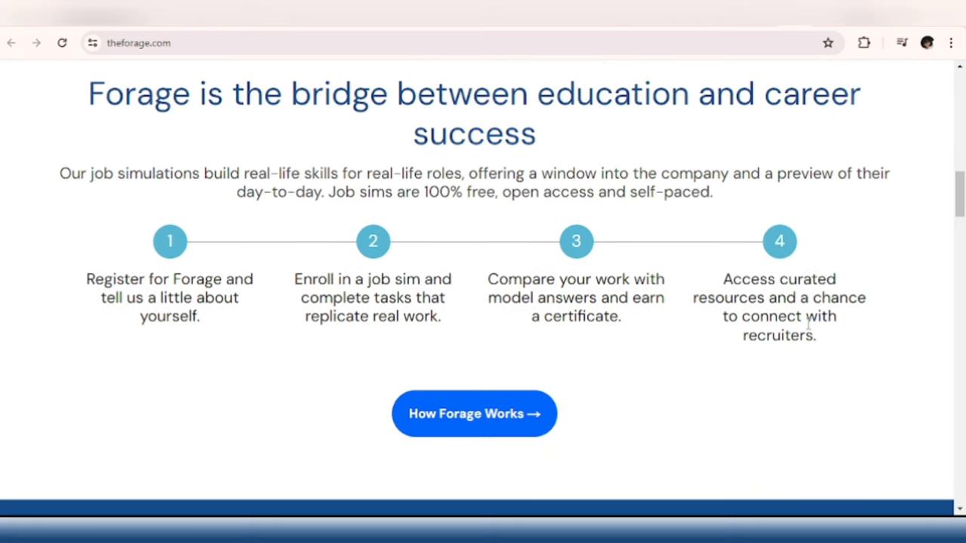